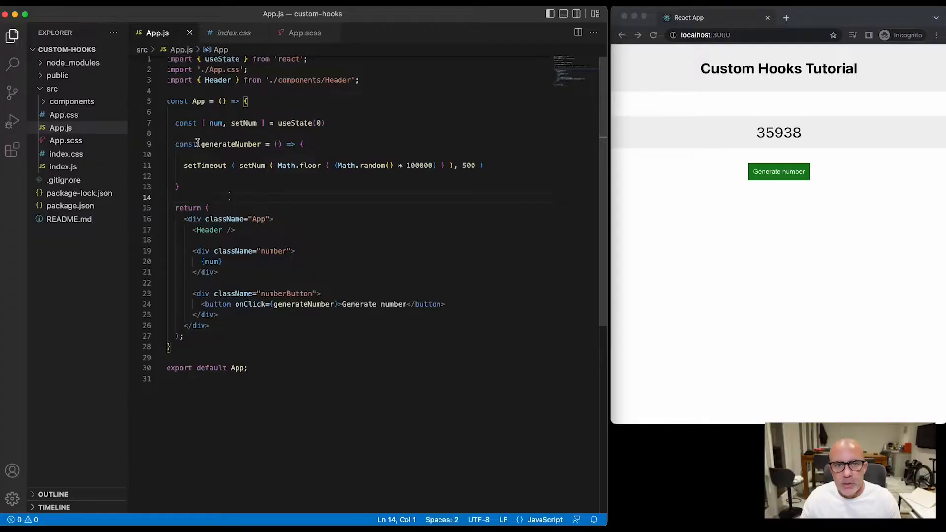
Highlight the numberButton div and generate a few random numbers in the running app
{"action": "double_click", "coordinate": [185, 123]}
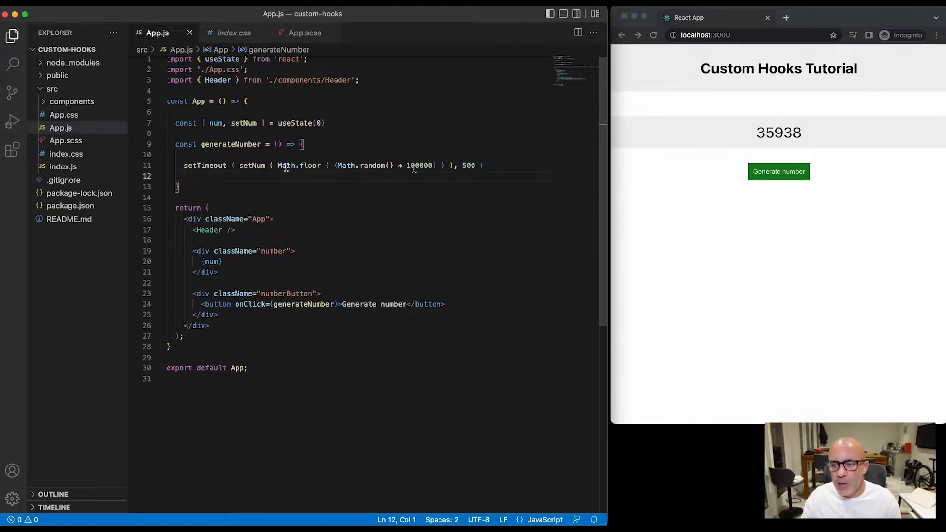
{"action": "mouse_move", "coordinate": [216, 123]}
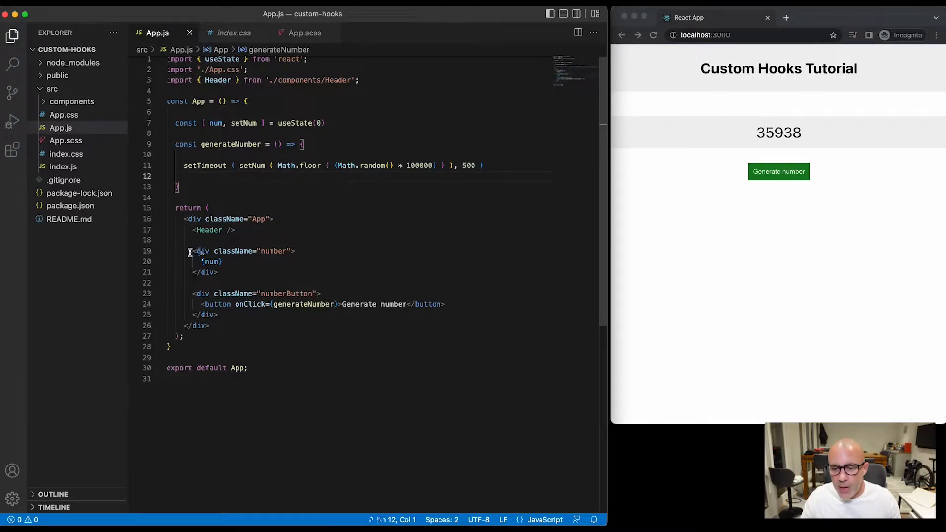
{"action": "left_click_drag", "start_coordinate": [192, 251], "coordinate": [218, 272]}
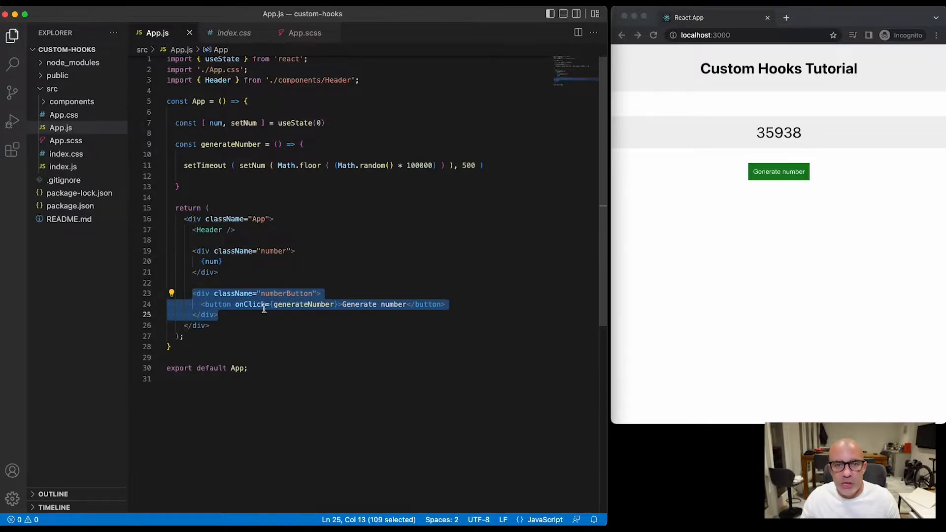
{"action": "left_click", "coordinate": [778, 172]}
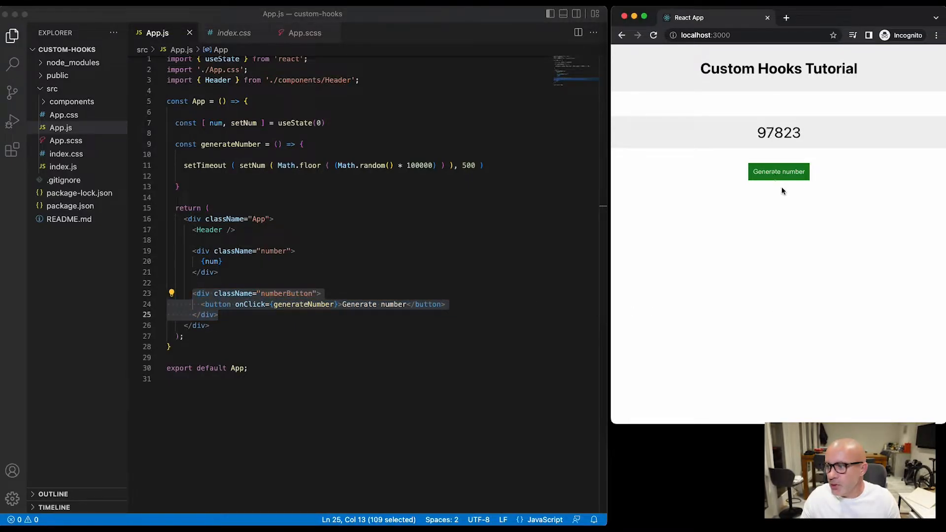
{"action": "left_click", "coordinate": [778, 172]}
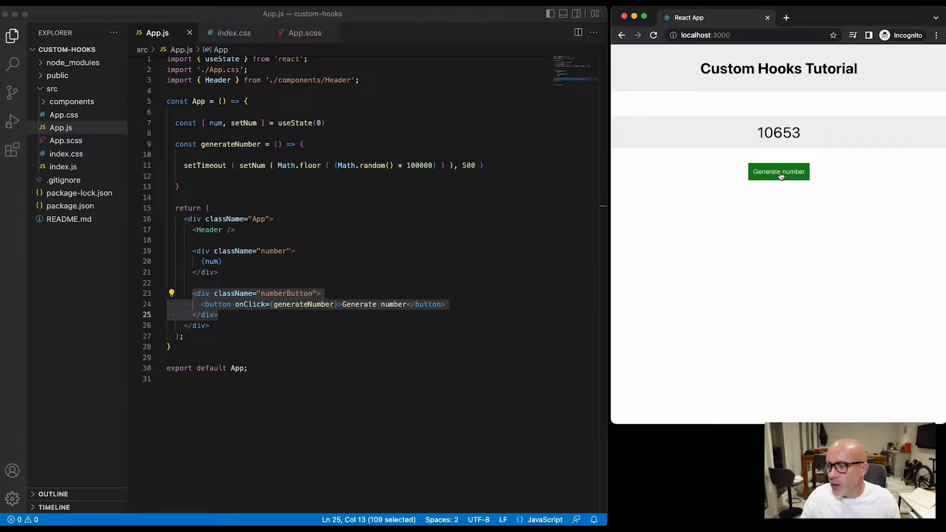
{"action": "left_click", "coordinate": [778, 172]}
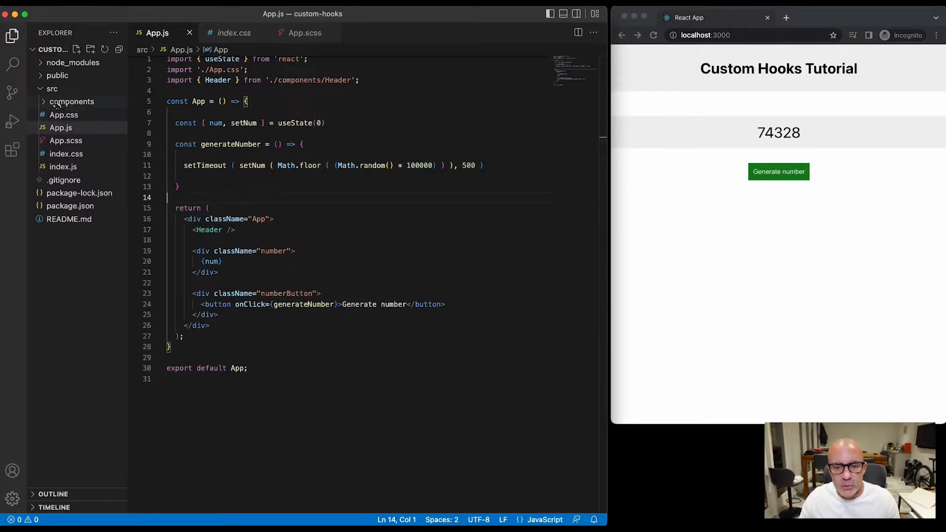
Create src/useNumber.js containing export const useNumber = () => { }
{"action": "right_click", "coordinate": [53, 89]}
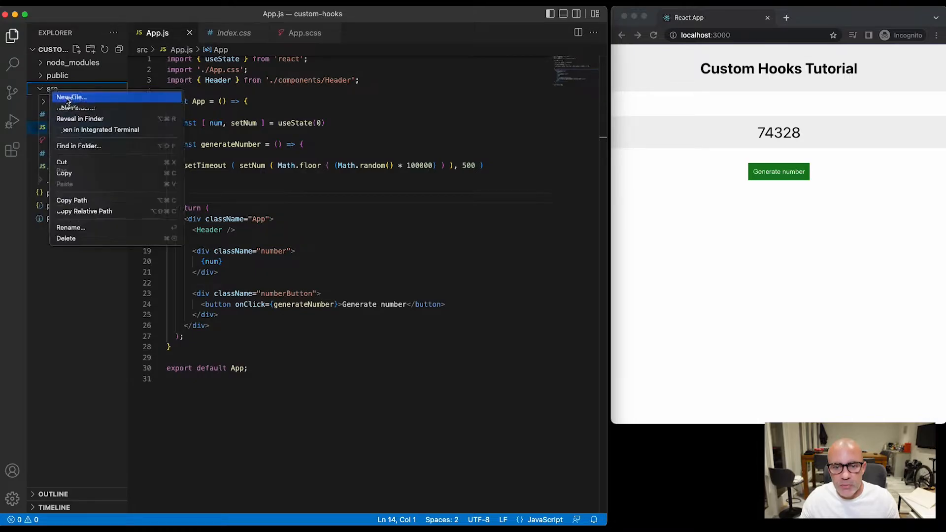
{"action": "left_click", "coordinate": [71, 98]}
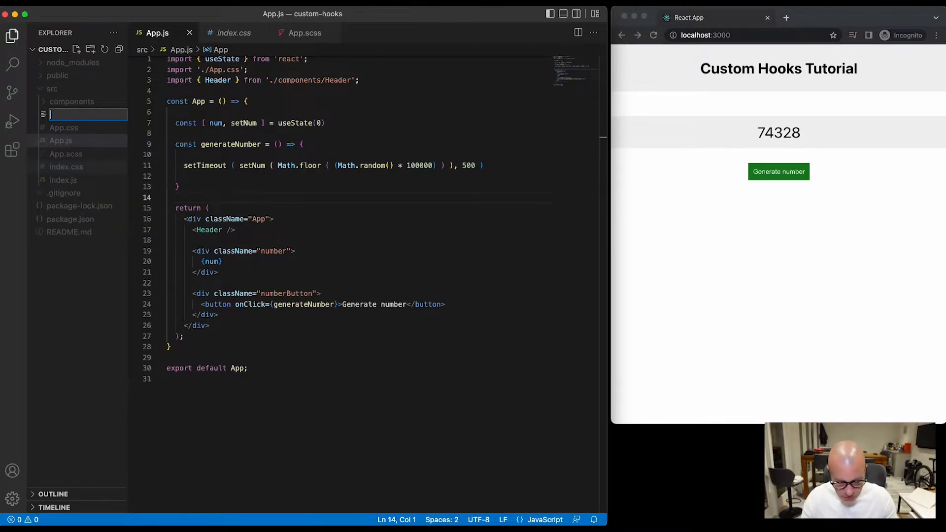
{"action": "type", "text": "useNumber.js"}
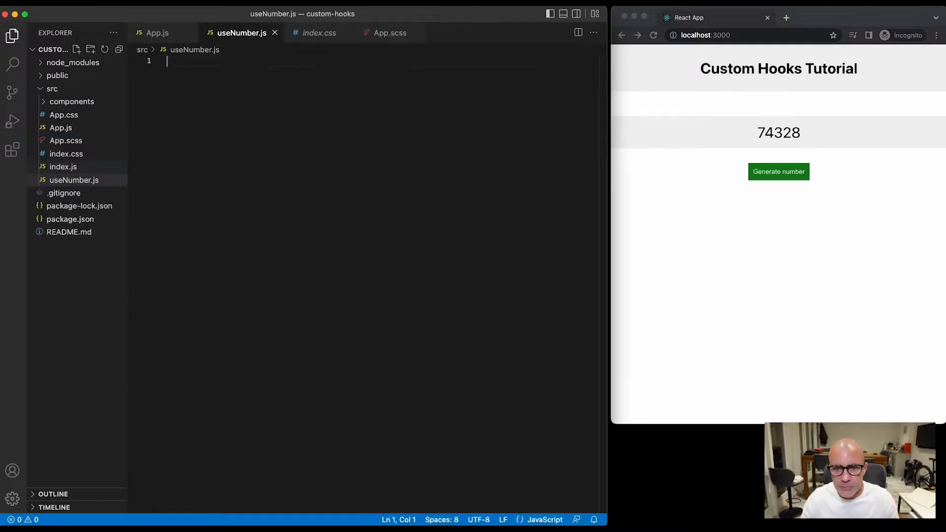
{"action": "type", "text": "e"}
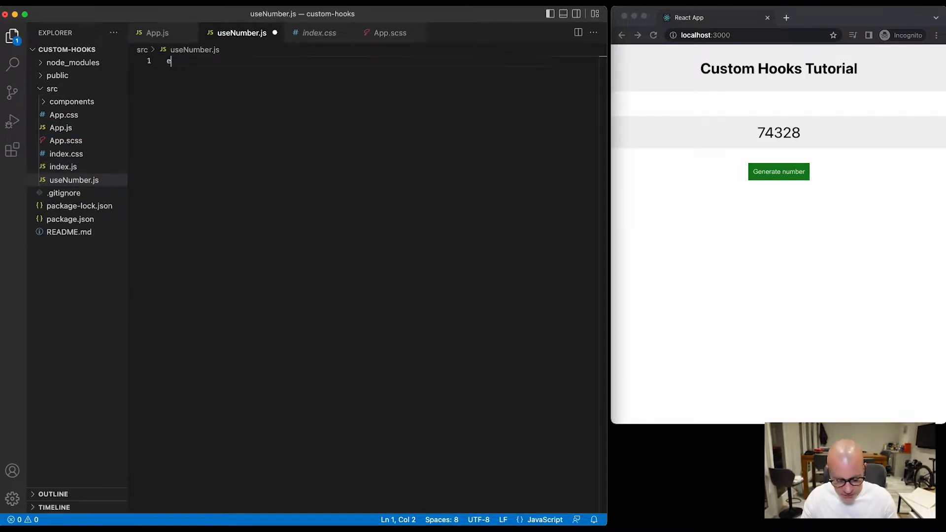
{"action": "type", "text": "xport const useNu"}
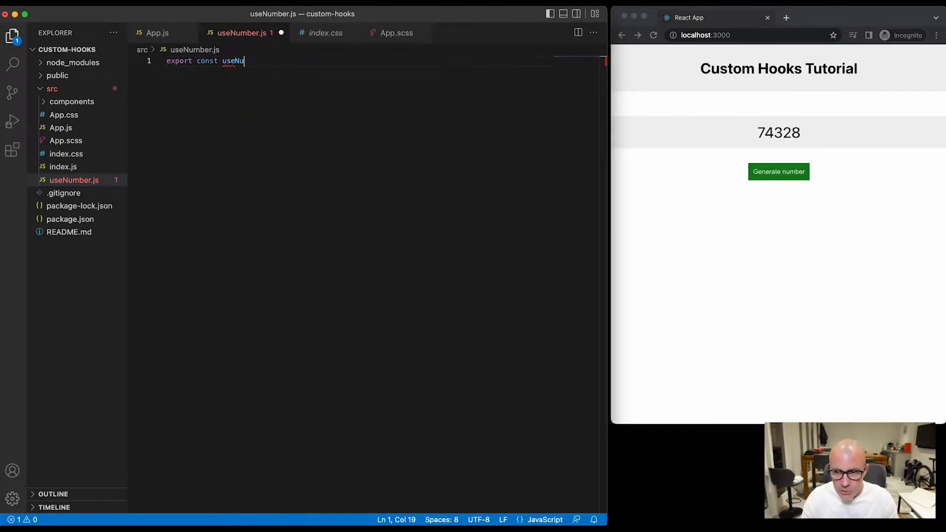
{"action": "type", "text": "mber = () =>"}
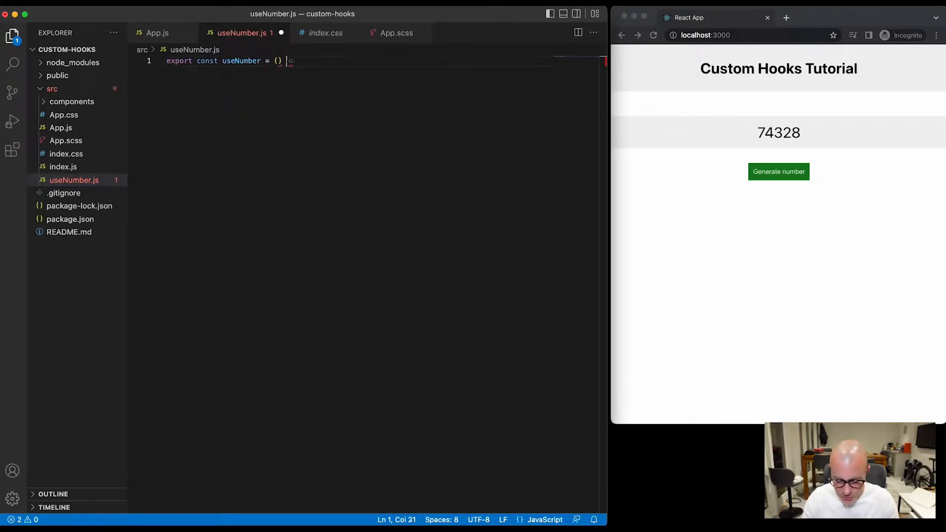
{"action": "type", "text": "=> {"}
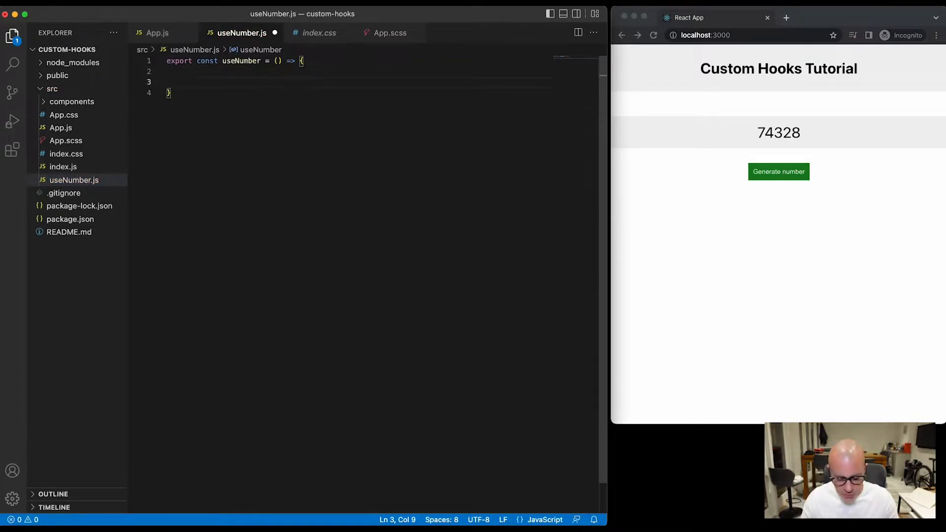
{"action": "left_click", "coordinate": [157, 33]}
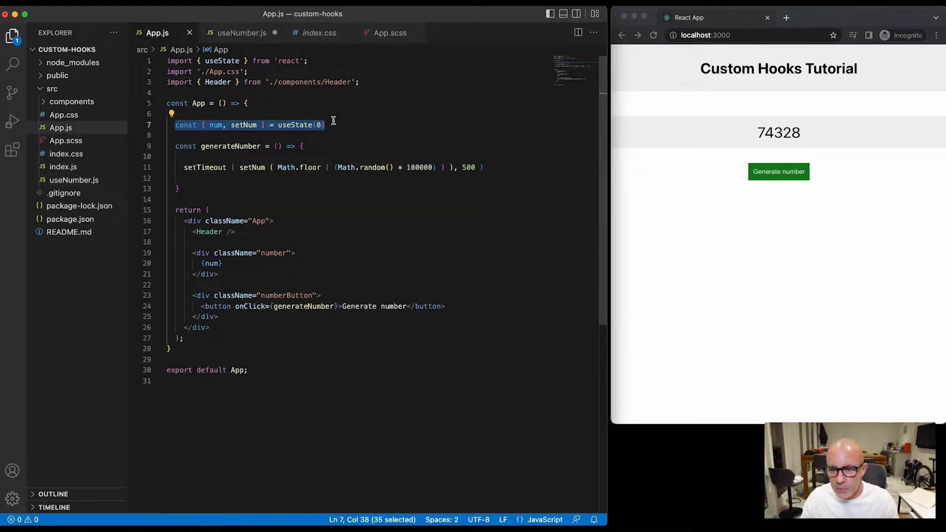
Cut the num useState line and generateNumber function from App.js into useNumber
{"action": "key", "text": "Delete"}
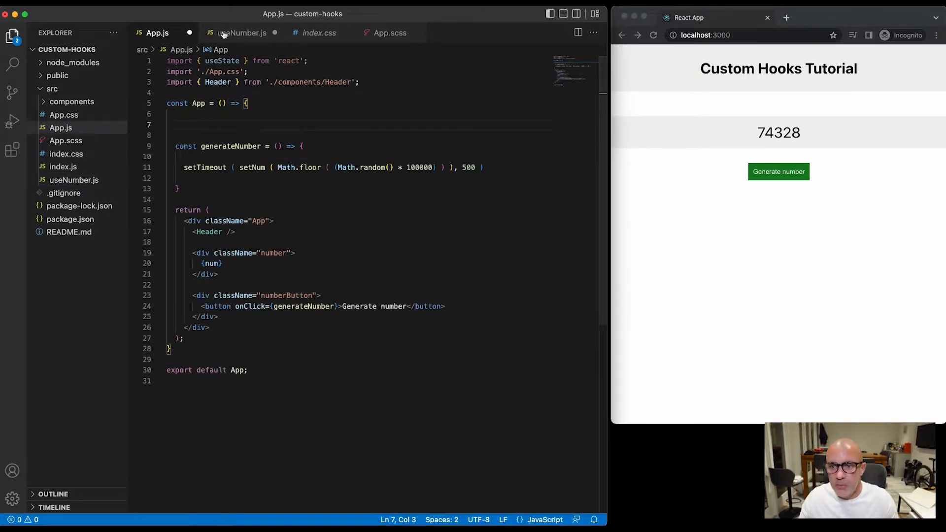
{"action": "left_click", "coordinate": [241, 32]}
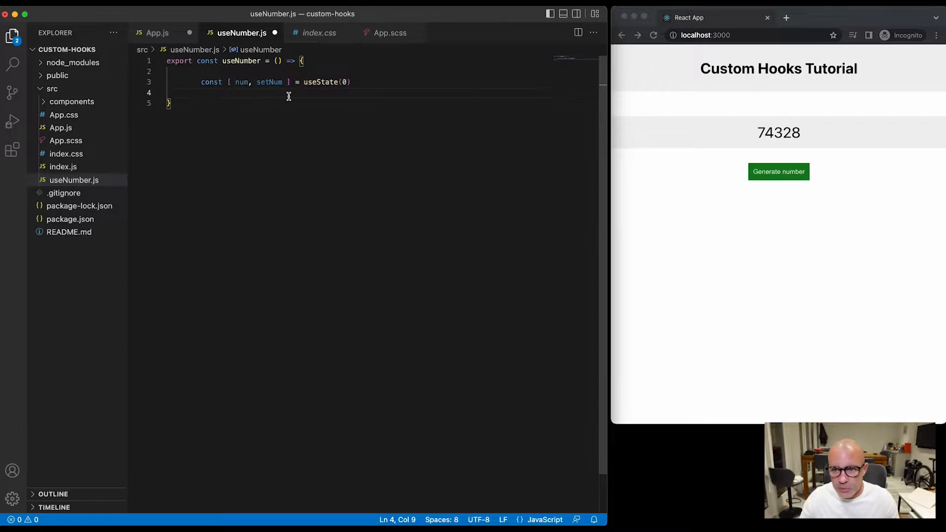
{"action": "key", "text": "Enter"}
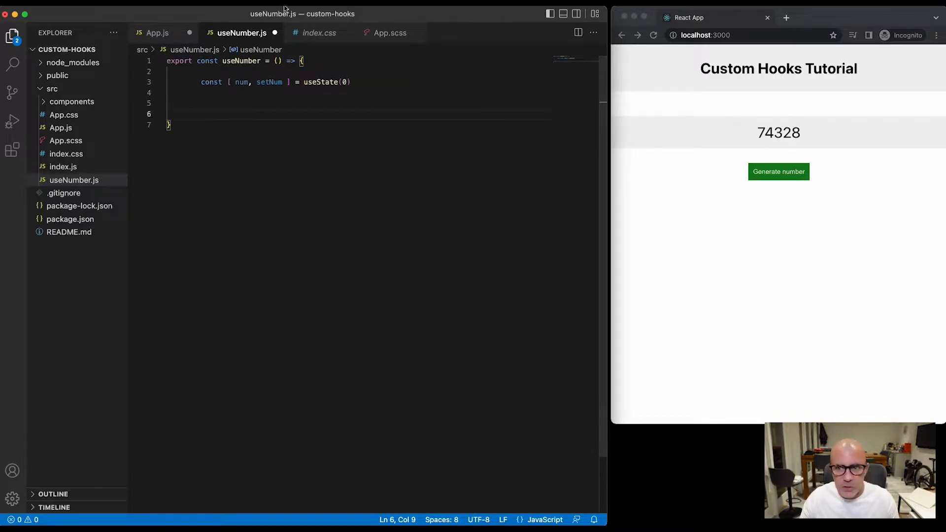
{"action": "left_click", "coordinate": [158, 32]}
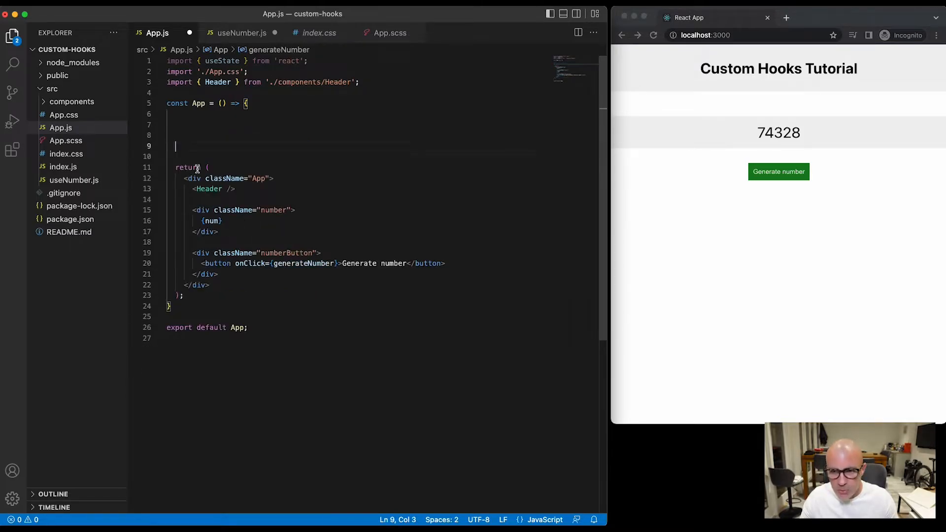
{"action": "left_click", "coordinate": [240, 32]}
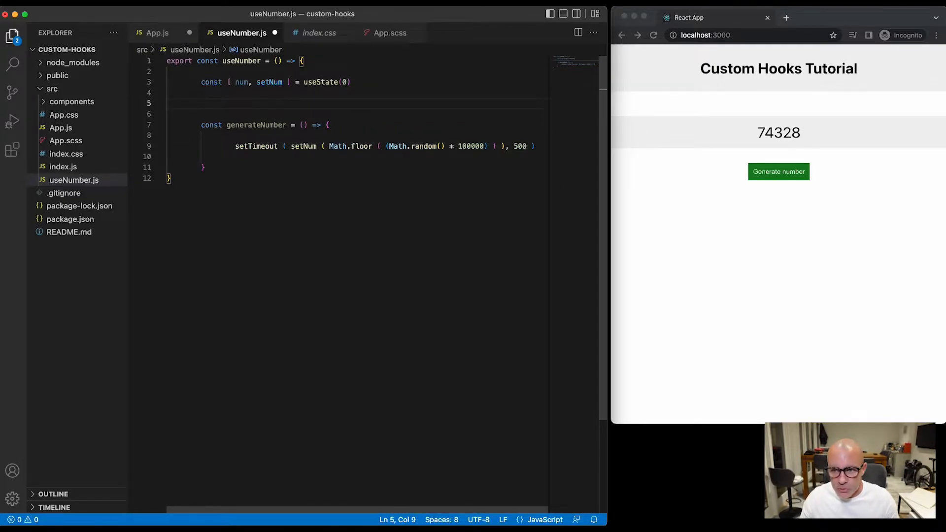
Import useEffect and useState, and add a useEffect with [] calling generateNumber()
{"action": "type", "text": "useState"}
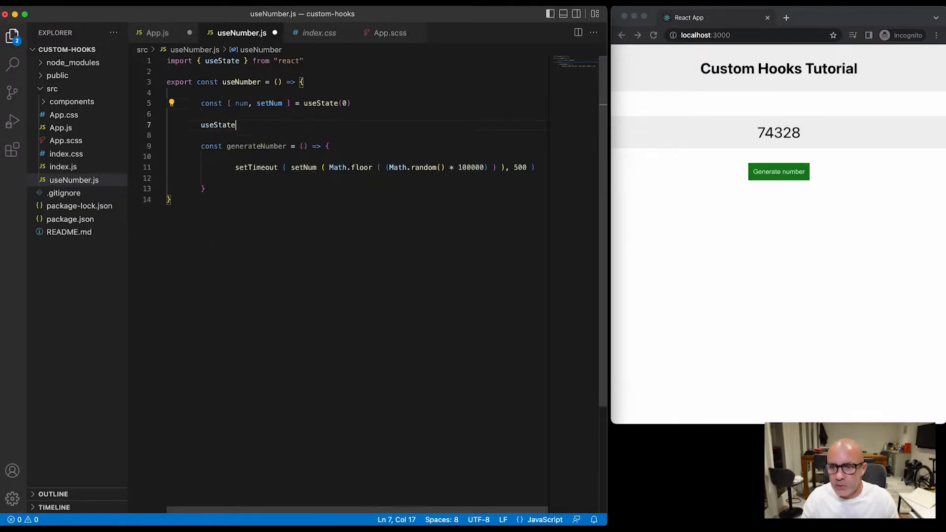
{"action": "key", "text": "Backspace"}
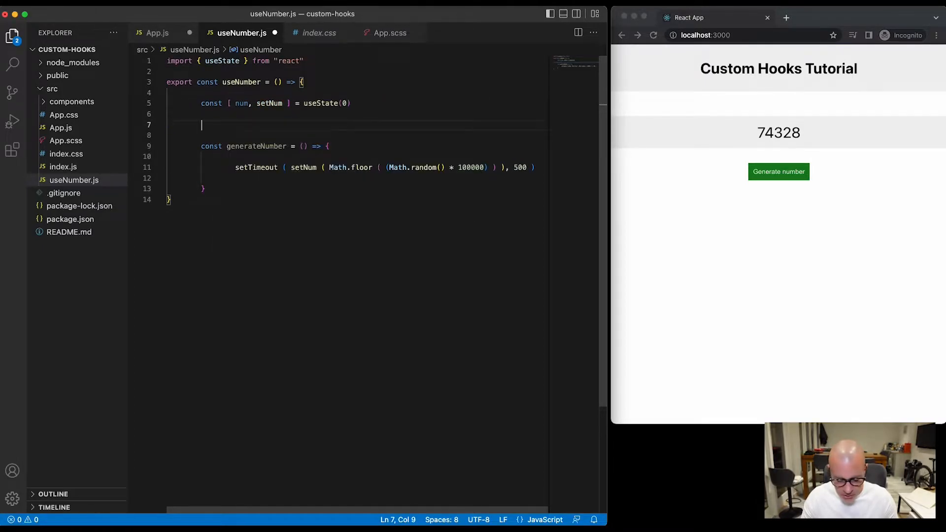
{"action": "type", "text": "useEffect()"}
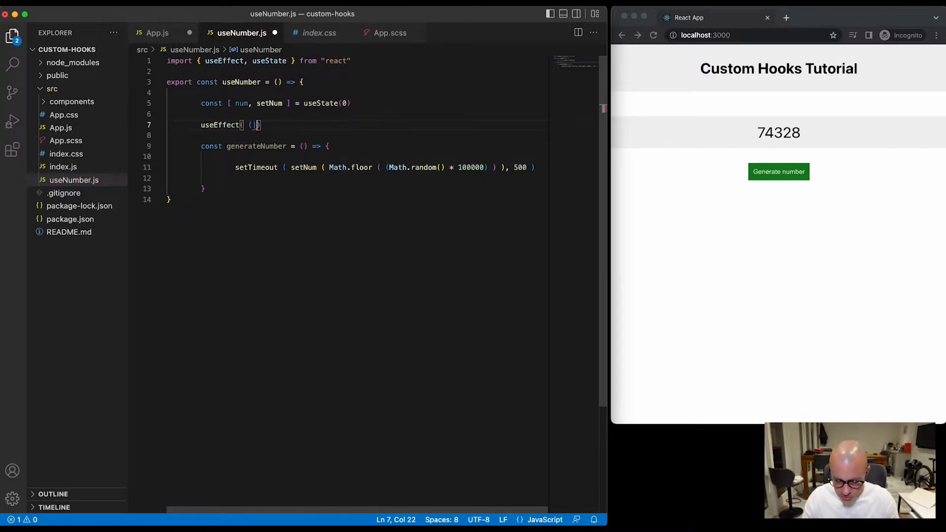
{"action": "type", "text": "=> {"}
{"action": "type", "text": "}, [])"}
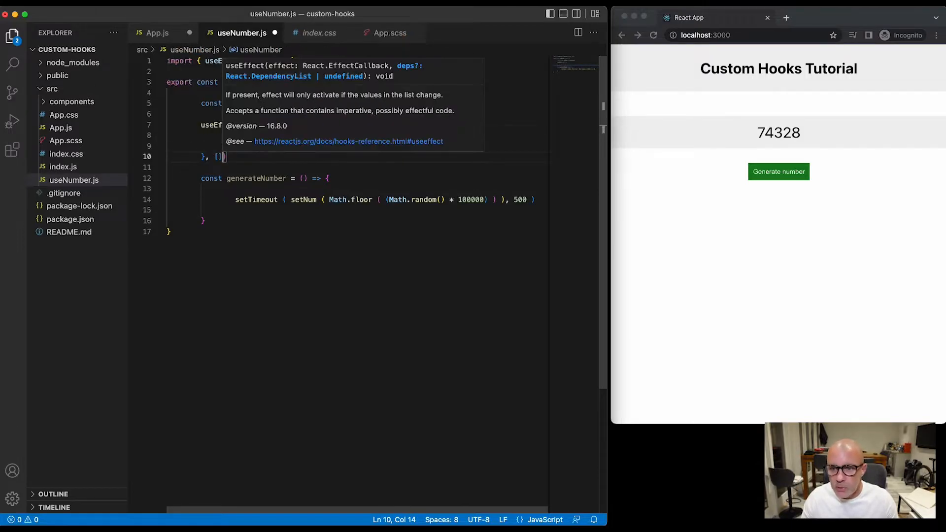
{"action": "type", "text": "g"}
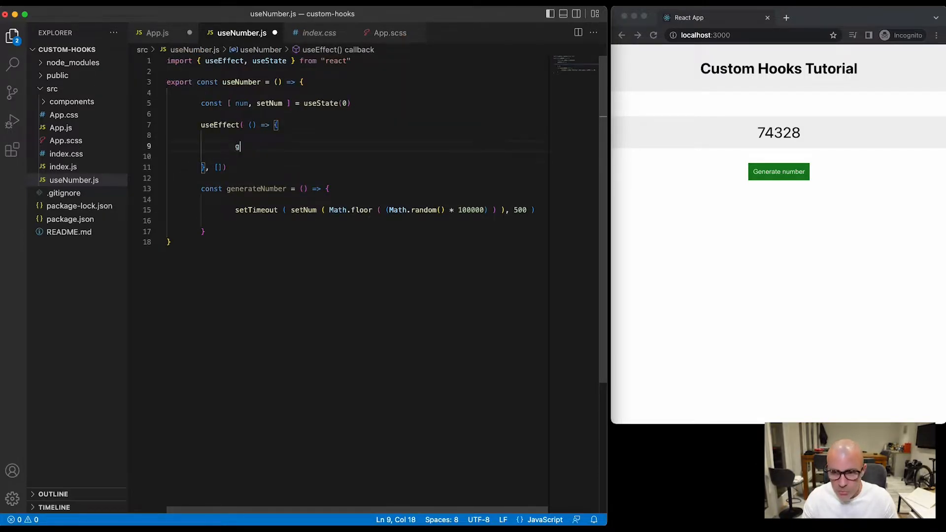
{"action": "type", "text": "enerateNumber"}
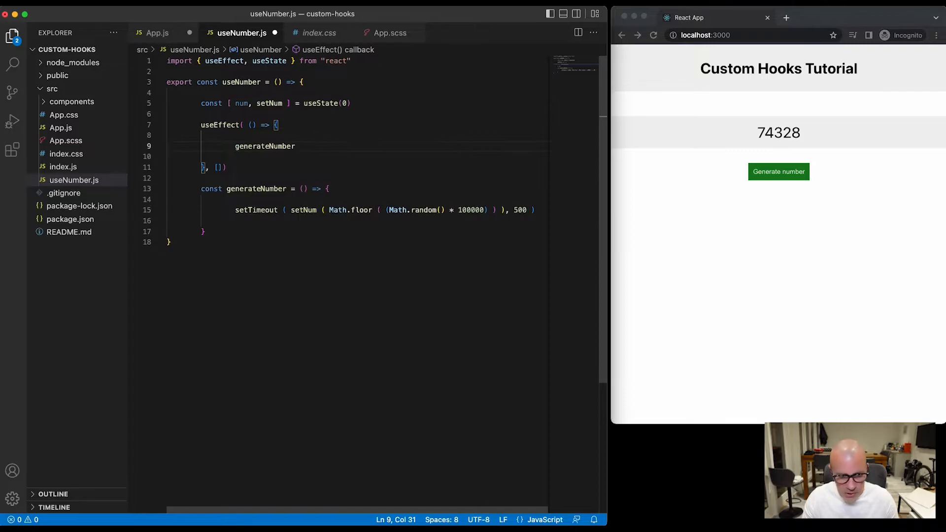
{"action": "type", "text": "();"}
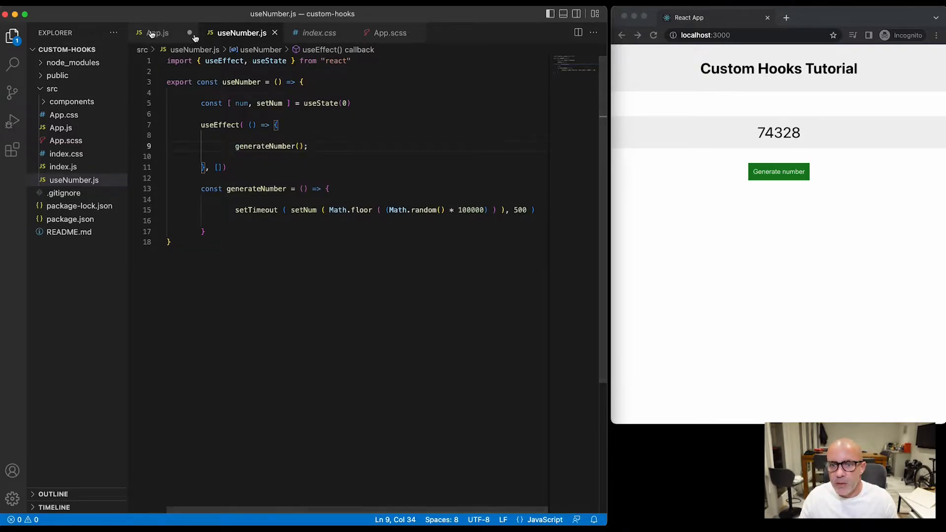
{"action": "left_click", "coordinate": [157, 33]}
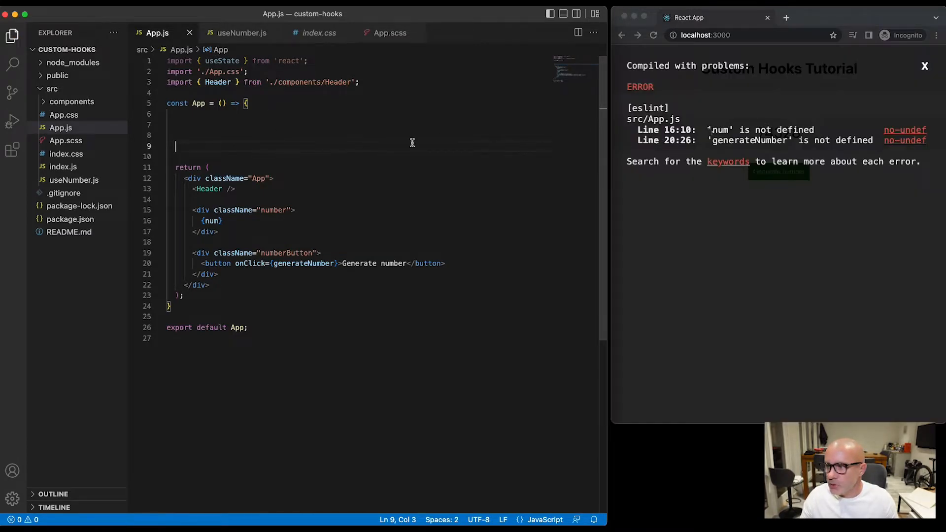
{"action": "mouse_move", "coordinate": [323, 158]}
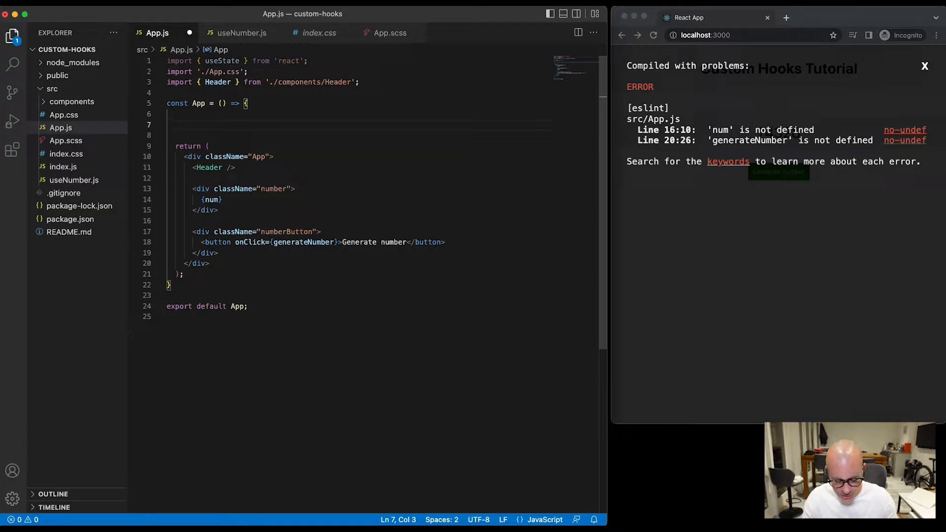
In App.js, write const [num, generateNumber] = useNumber(); to use the hook
{"action": "type", "text": "const ["}
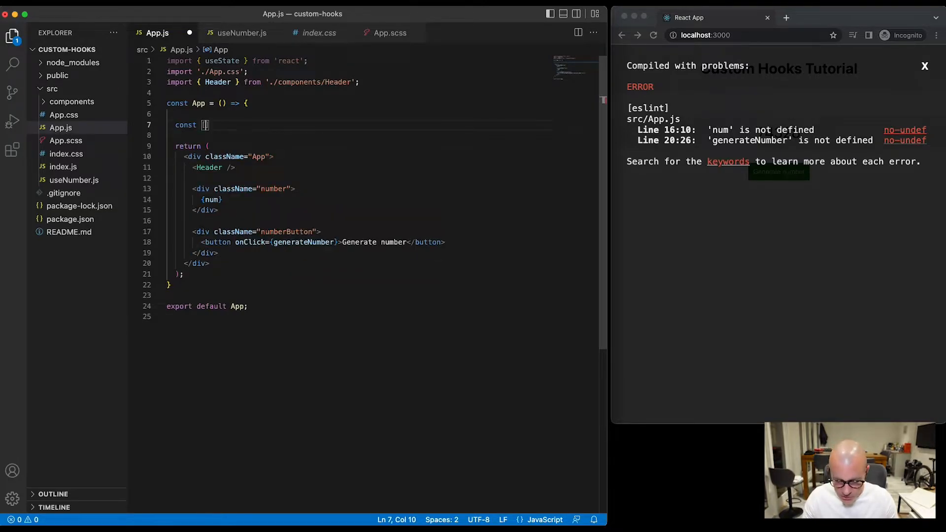
{"action": "type", "text": "num,"}
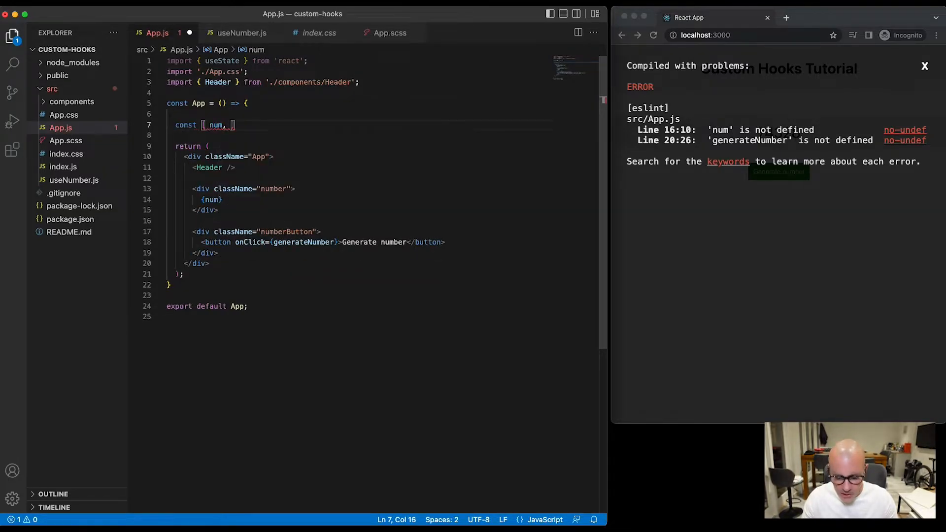
{"action": "type", "text": "generateNumber"}
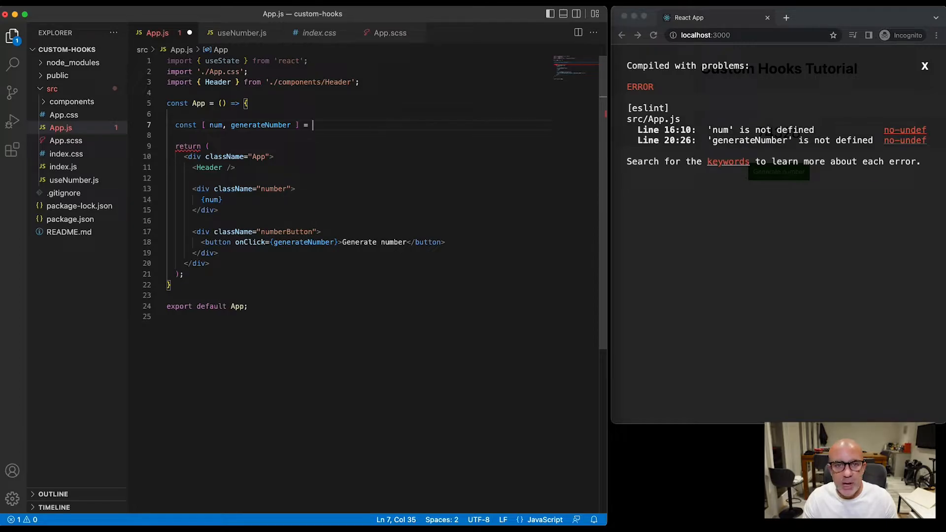
{"action": "type", "text": "useH"}
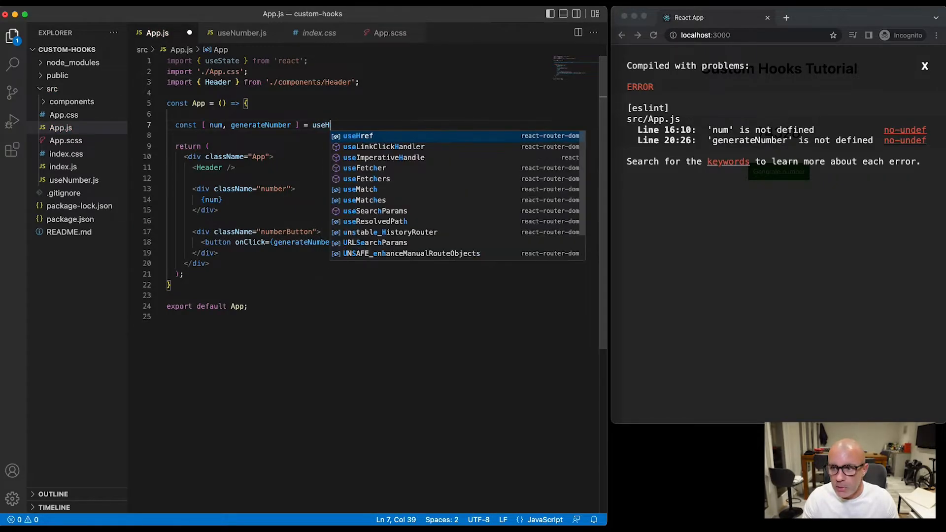
{"action": "type", "text": "Number("}
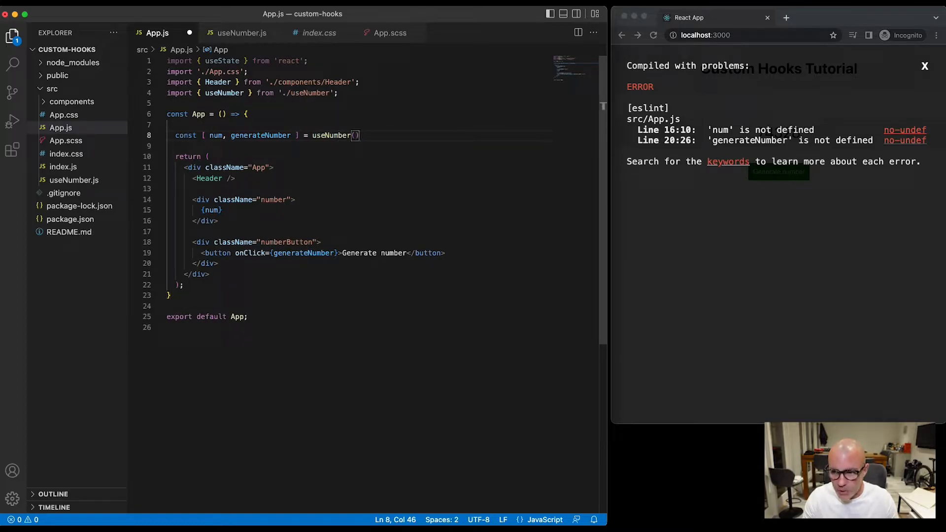
{"action": "type", "text": ";"}
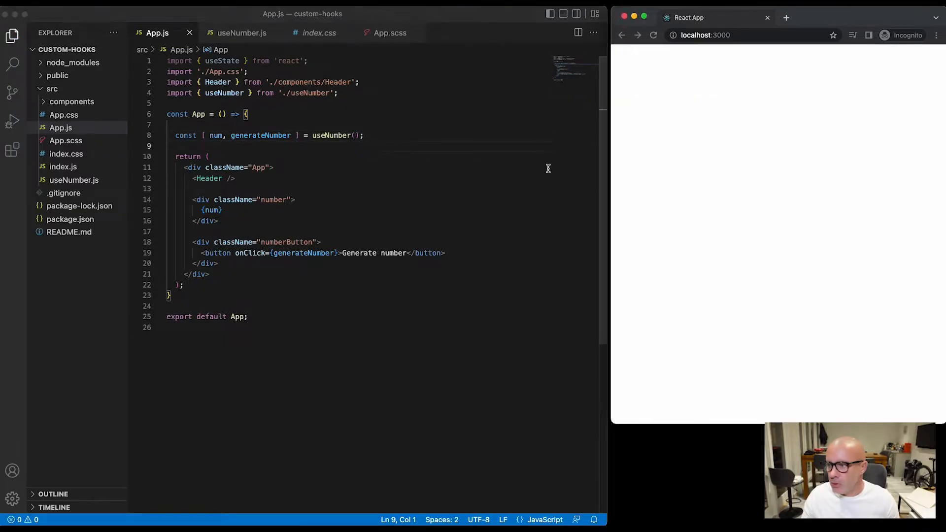
Make useNumber return [num, generateNumber]
{"action": "left_click", "coordinate": [240, 33]}
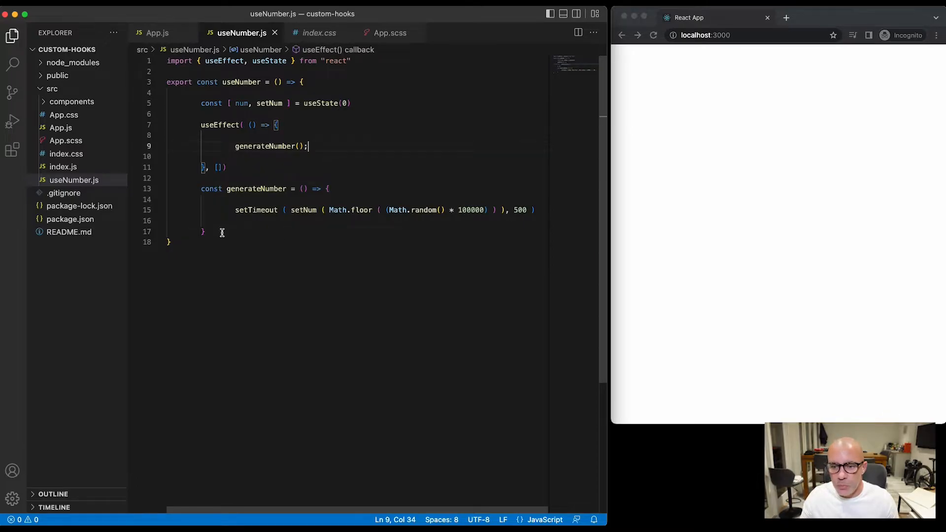
{"action": "type", "text": "re"}
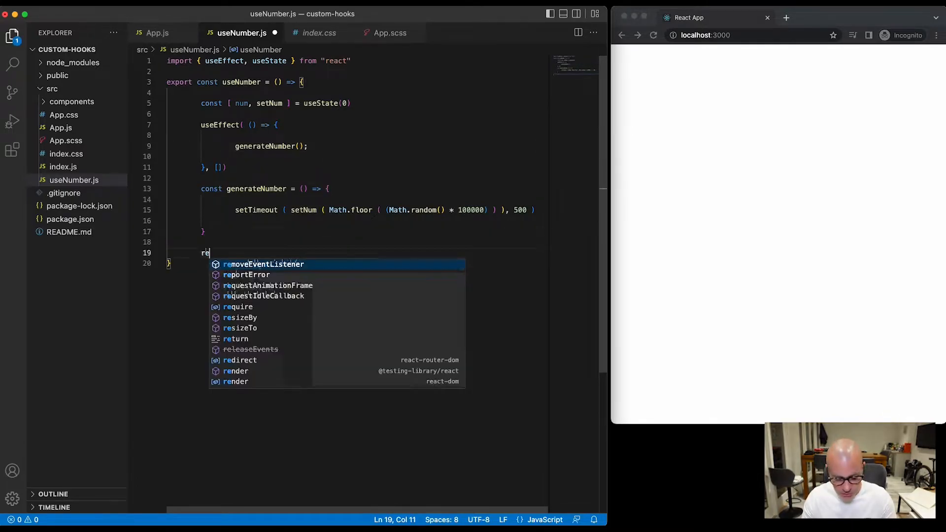
{"action": "type", "text": "turn"}
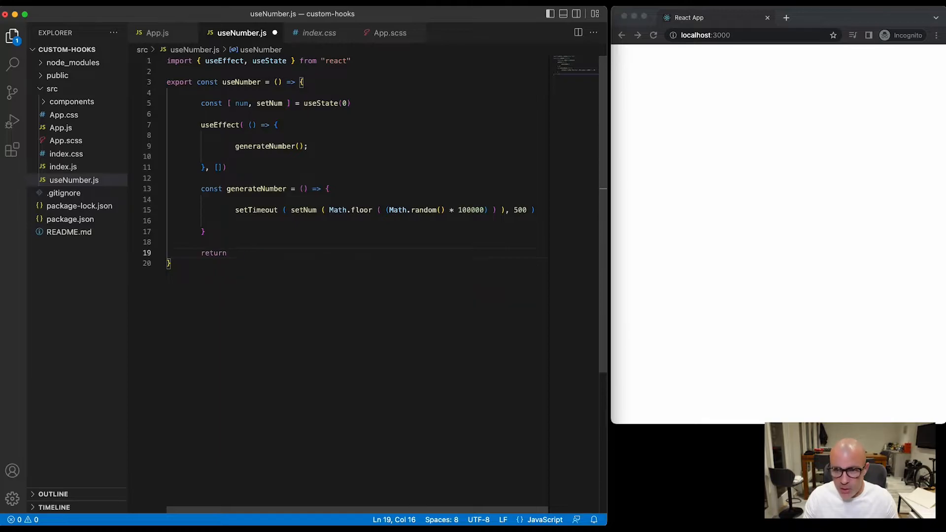
{"action": "type", "text": "[num"}
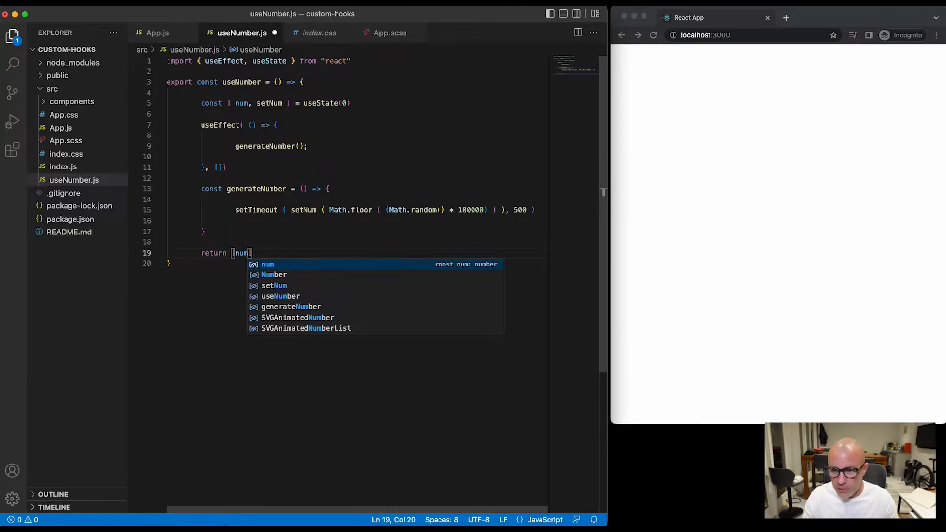
{"action": "type", "text": ", generateNumber"}
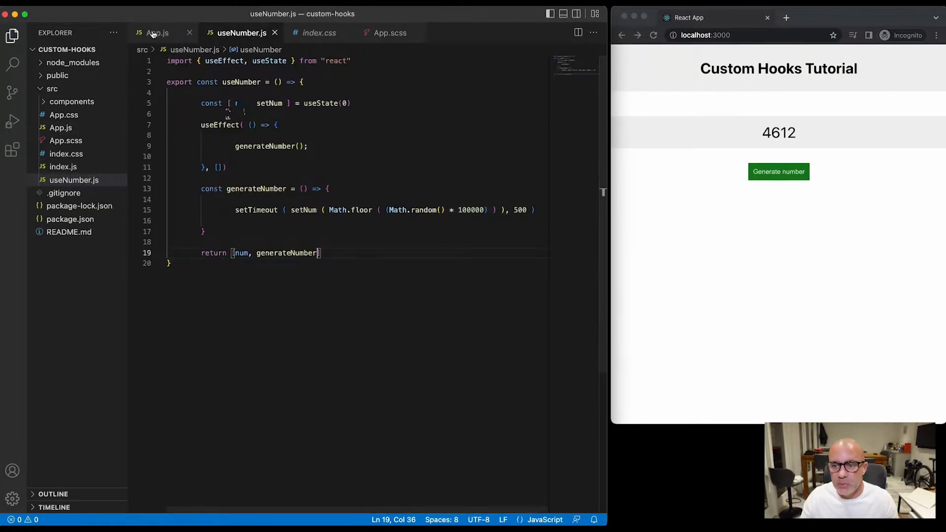
Test Generate number in the browser and compare App.js with the hook code
{"action": "left_click", "coordinate": [157, 32]}
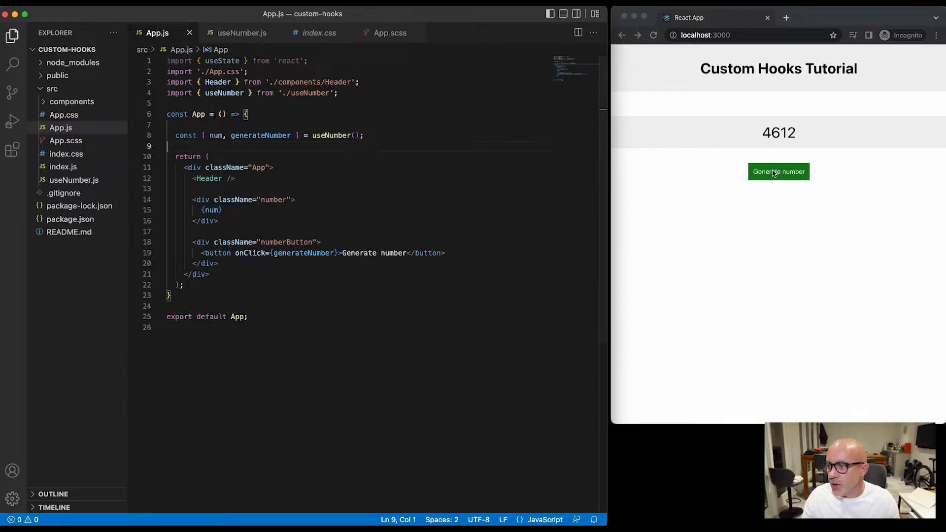
{"action": "left_click", "coordinate": [778, 171]}
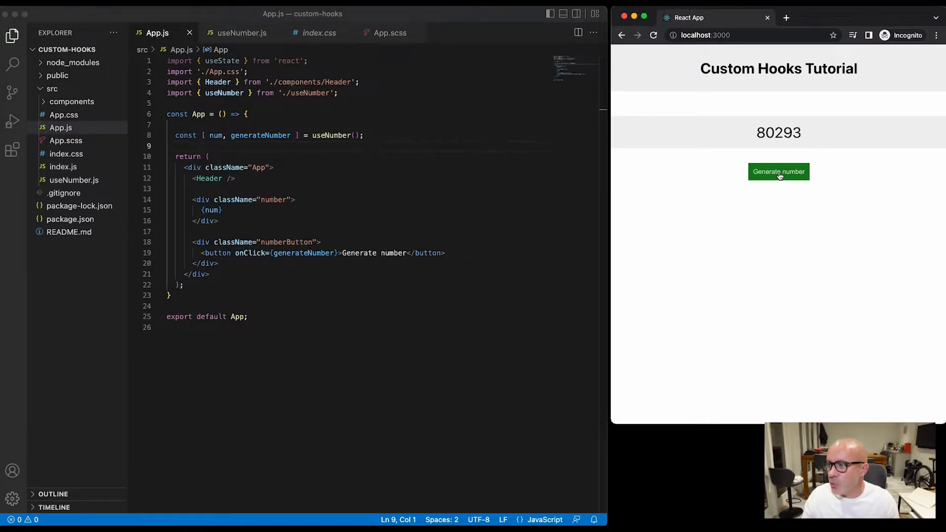
{"action": "left_click", "coordinate": [779, 172]}
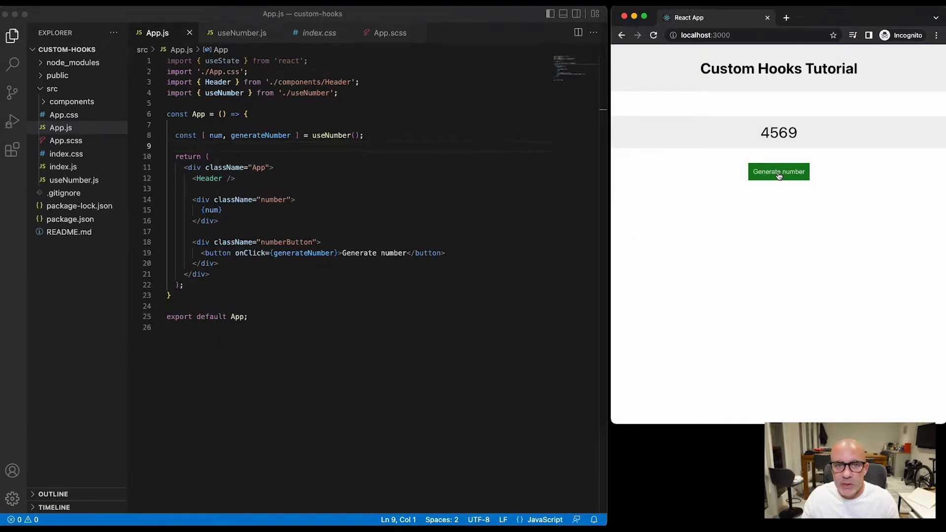
{"action": "left_click", "coordinate": [778, 172]}
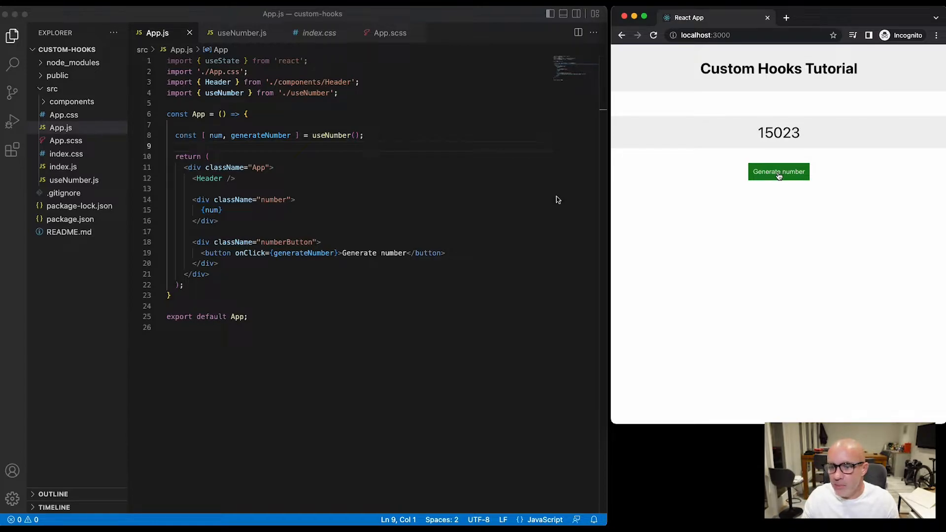
{"action": "left_click", "coordinate": [242, 33]}
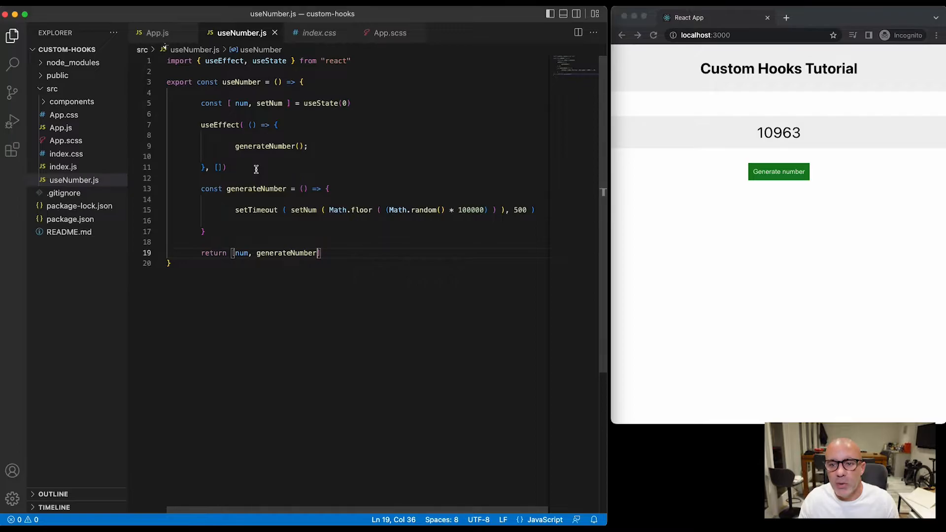
{"action": "left_click", "coordinate": [158, 33]}
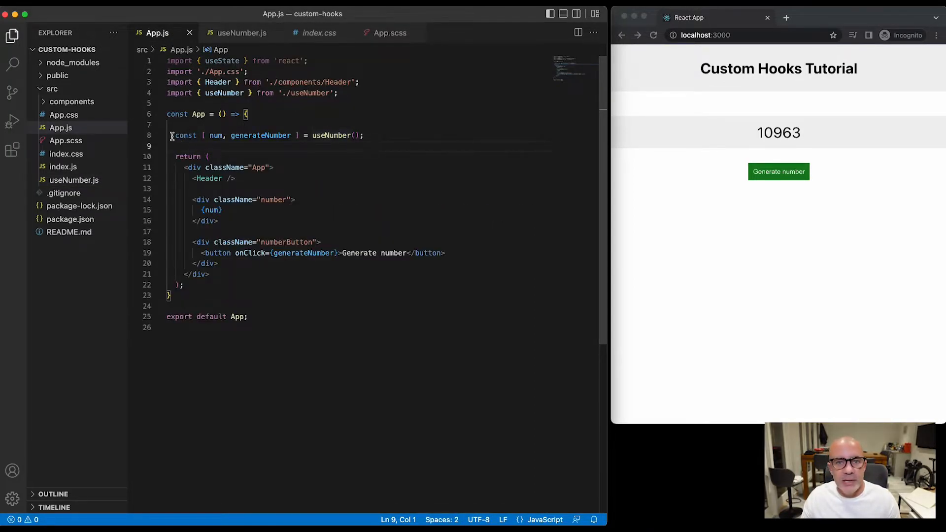
{"action": "mouse_move", "coordinate": [331, 135]}
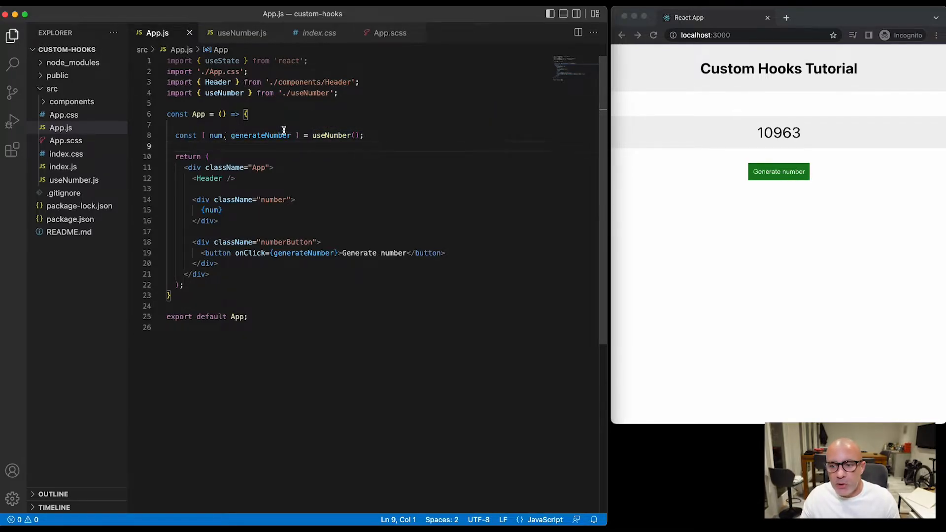
{"action": "mouse_move", "coordinate": [331, 135]}
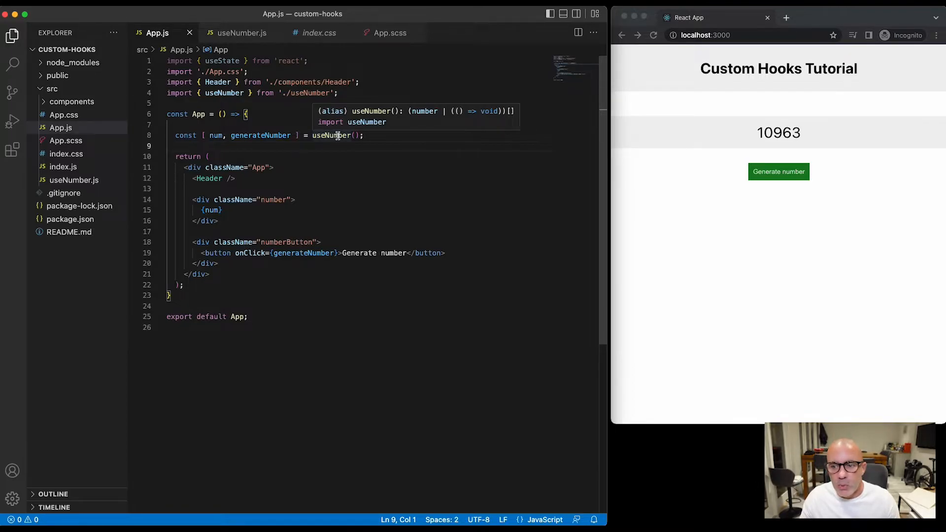
{"action": "left_click", "coordinate": [241, 33]}
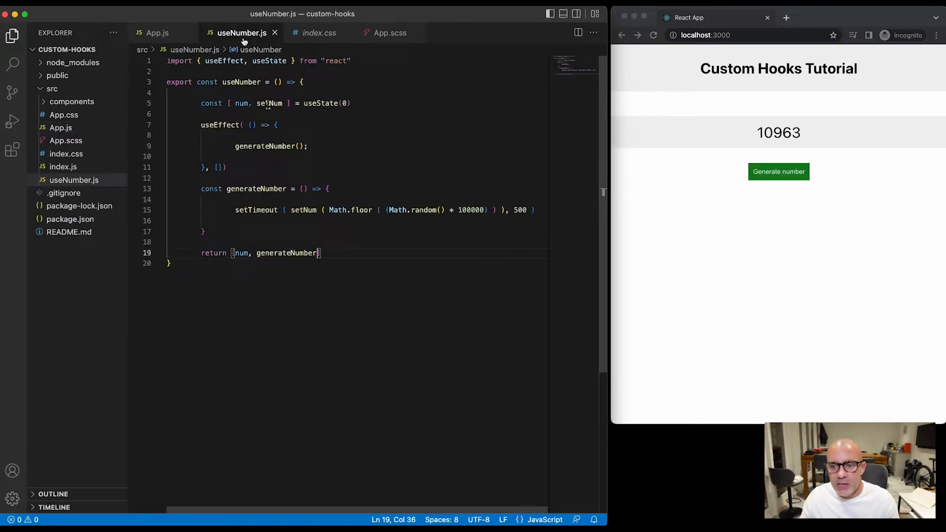
{"action": "left_click", "coordinate": [157, 33]}
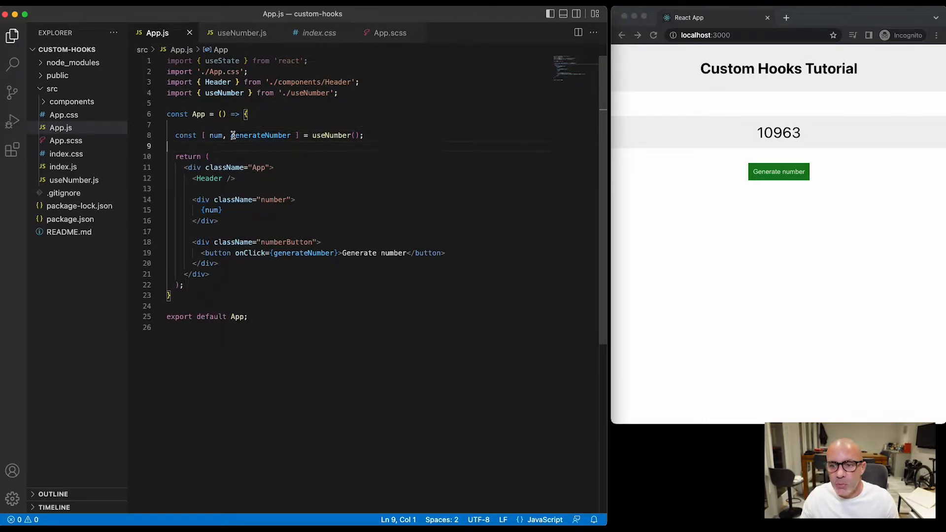
{"action": "left_click", "coordinate": [240, 32]}
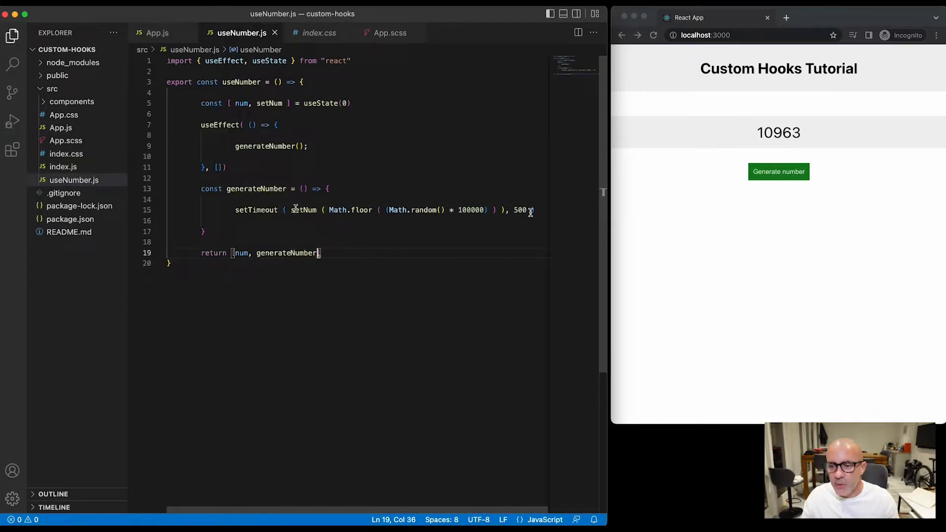
{"action": "mouse_move", "coordinate": [256, 209]}
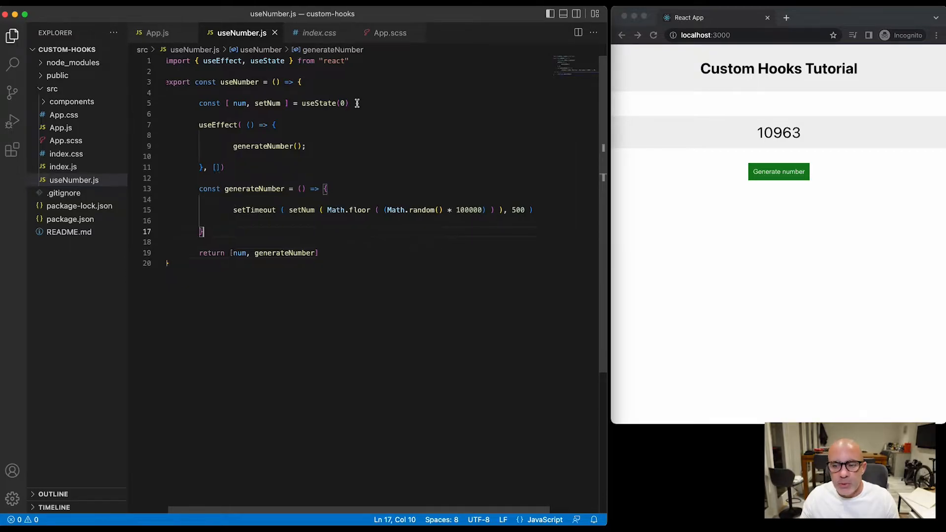
Add const [timer, setTimer] = useState(false) to useNumber
{"action": "type", "text": "con"}
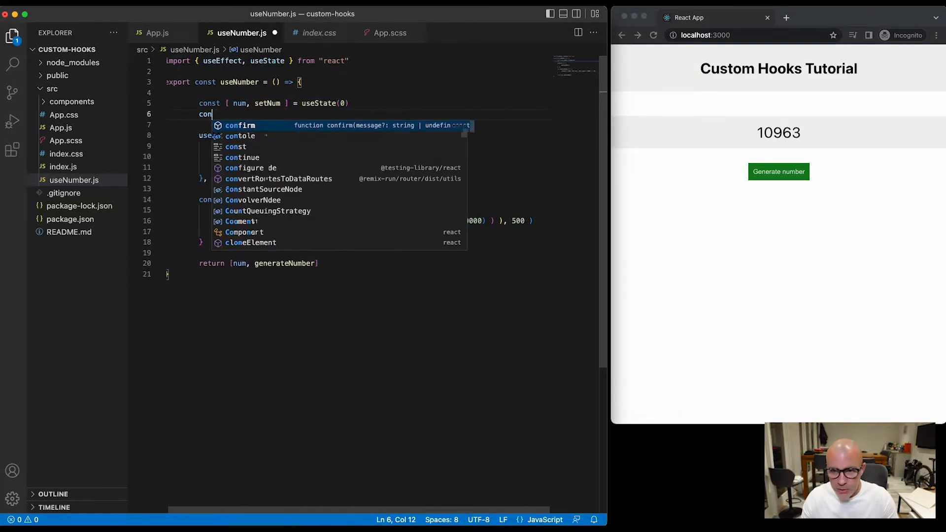
{"action": "type", "text": "[] timer, set"}
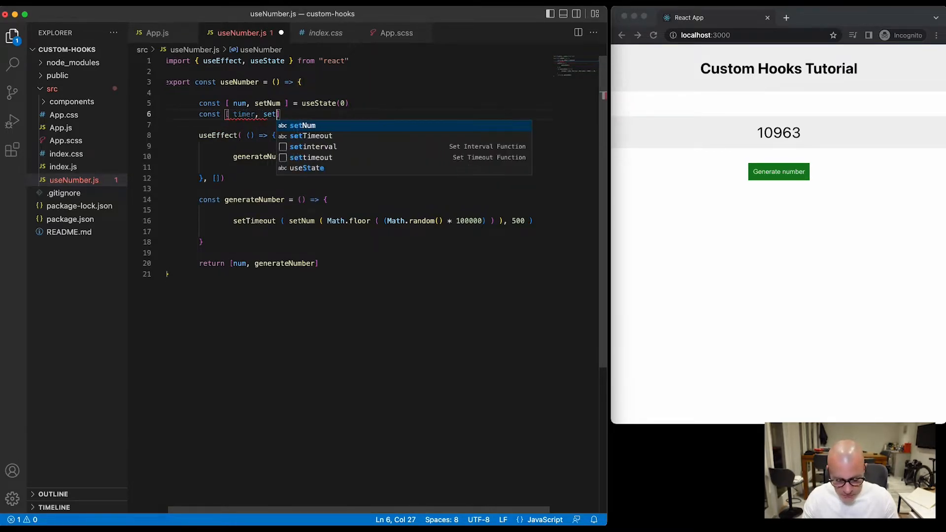
{"action": "type", "text": "Timer ]"}
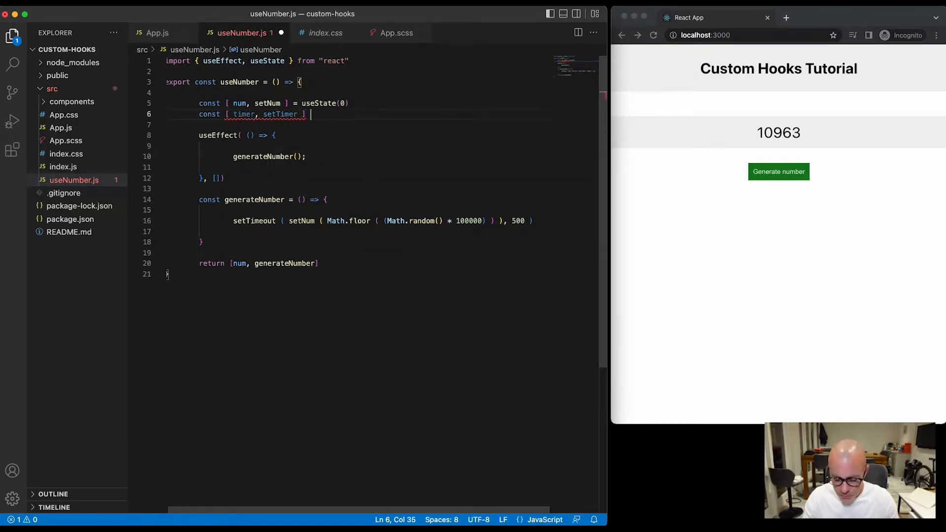
{"action": "type", "text": "= useState"}
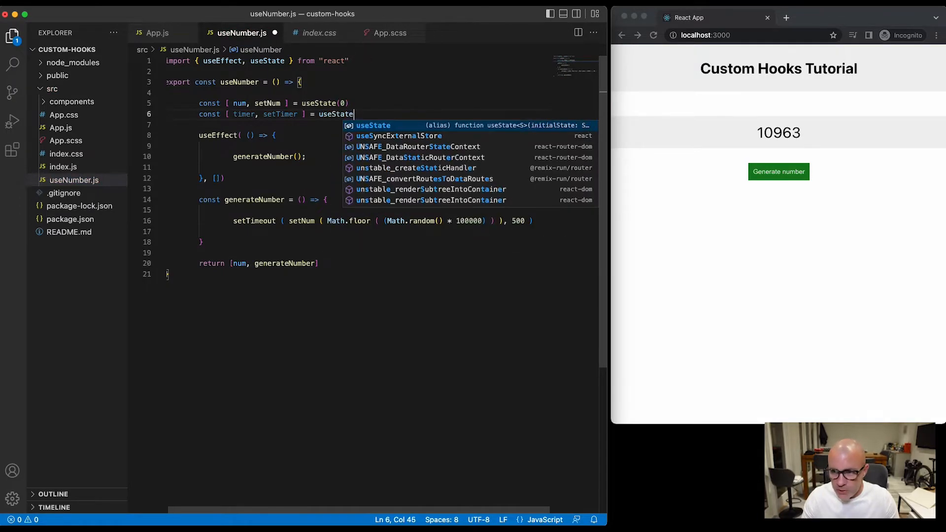
{"action": "type", "text": "("}
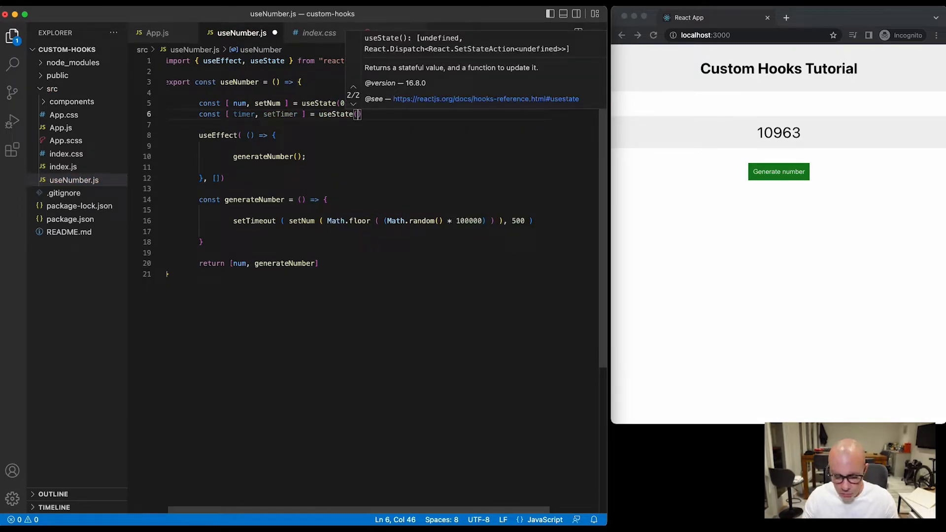
{"action": "type", "text": "false"}
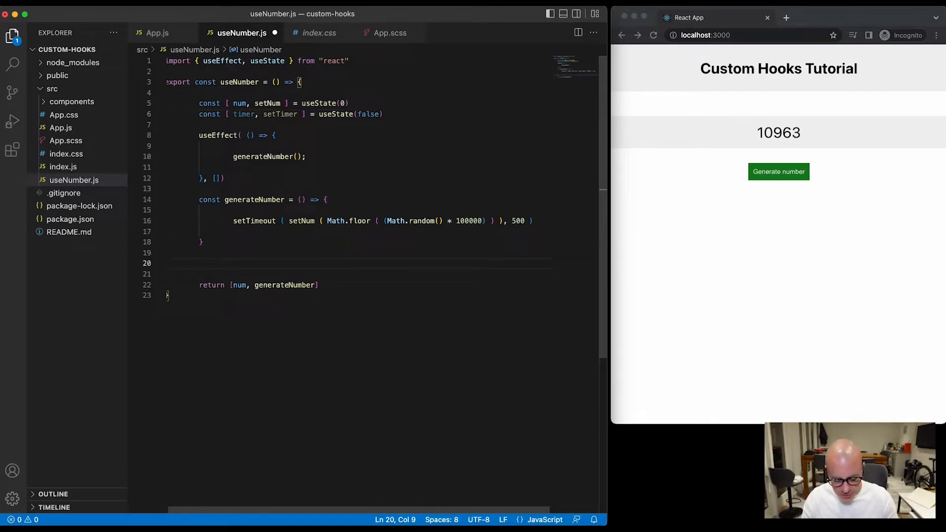
Add a toggleTimer function calling setTimer(!timer) and return it from the hook
{"action": "type", "text": "const toggleTi"}
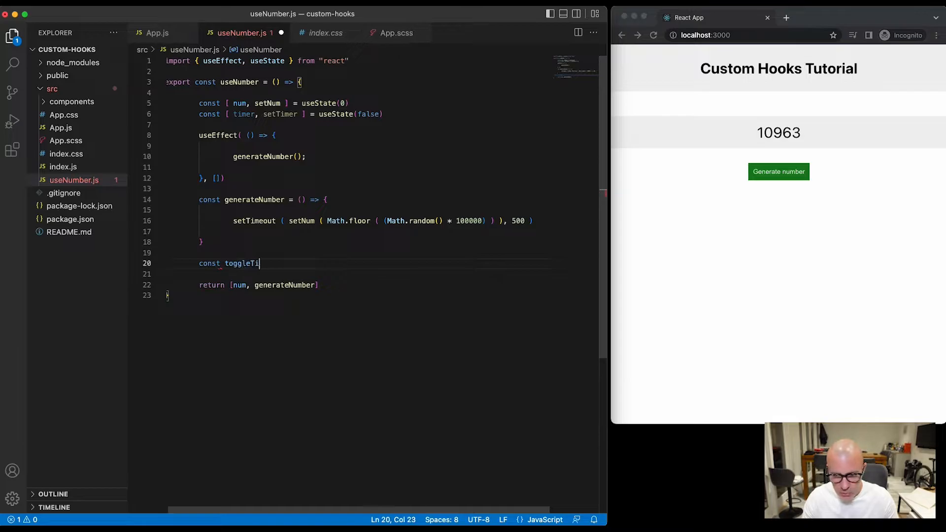
{"action": "type", "text": "mer ="}
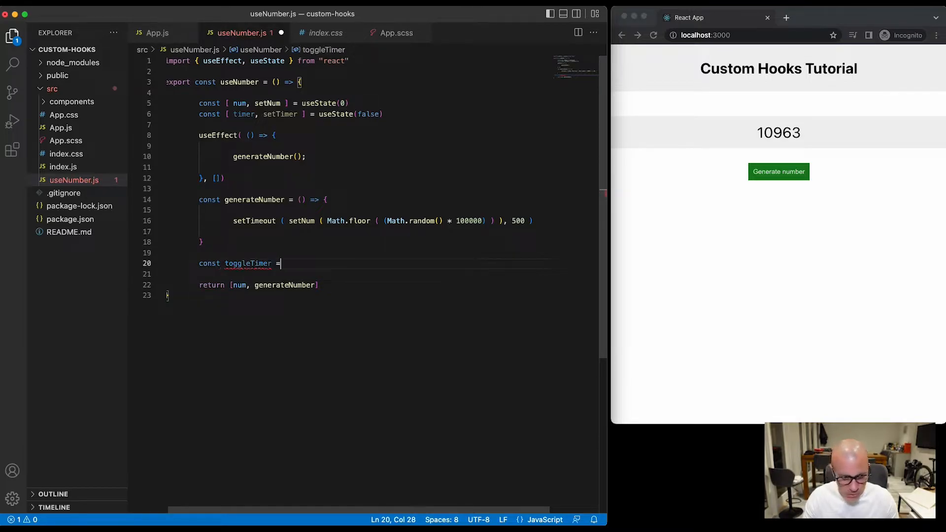
{"action": "type", "text": "() => {"}
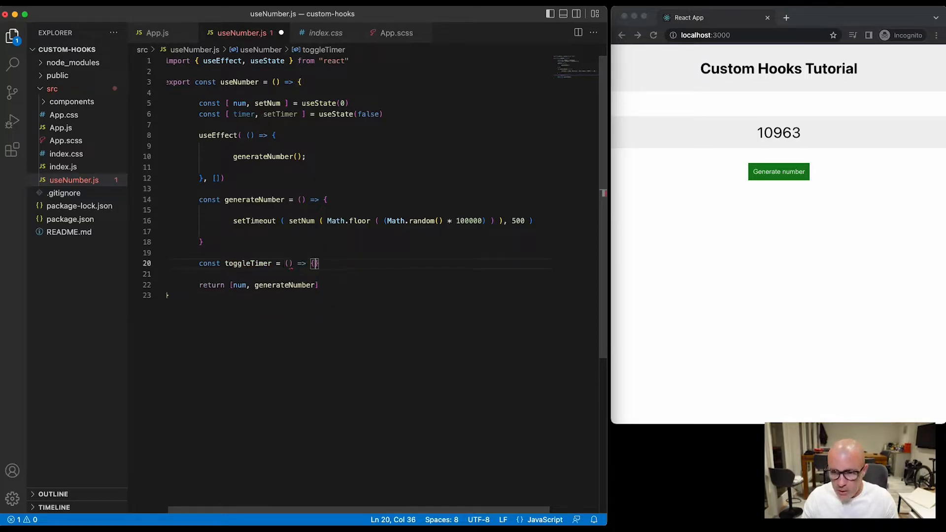
{"action": "type", "text": "setTimer(!timer);"}
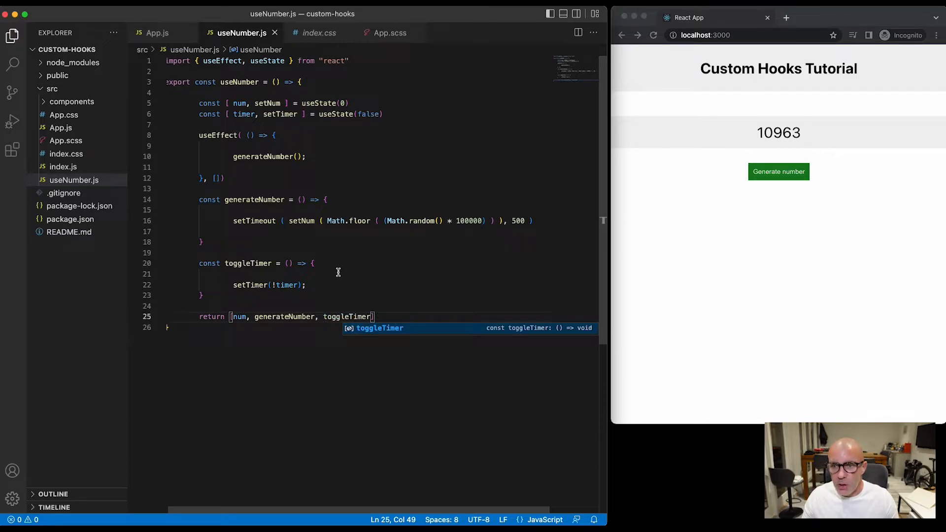
{"action": "left_click", "coordinate": [158, 32]}
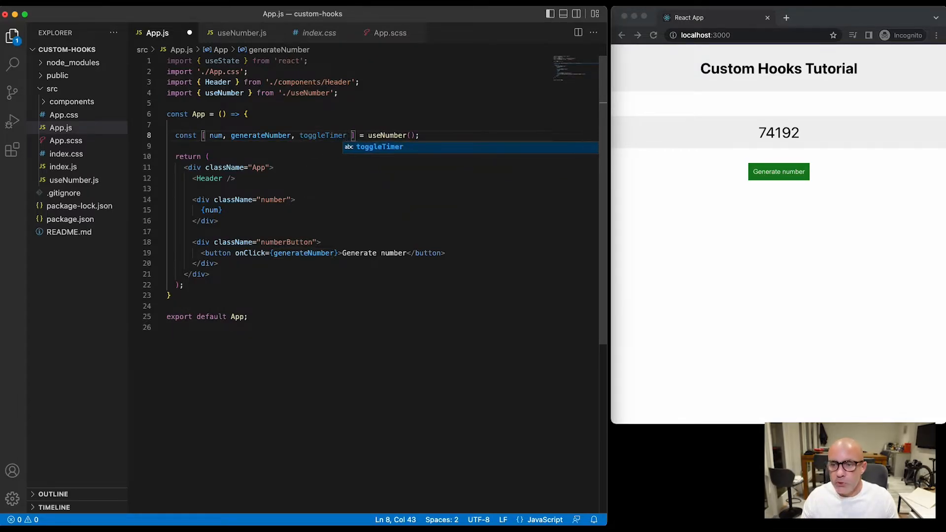
Point the App button's onClick at toggleTimer and relabel it Timer
{"action": "left_click", "coordinate": [779, 171]}
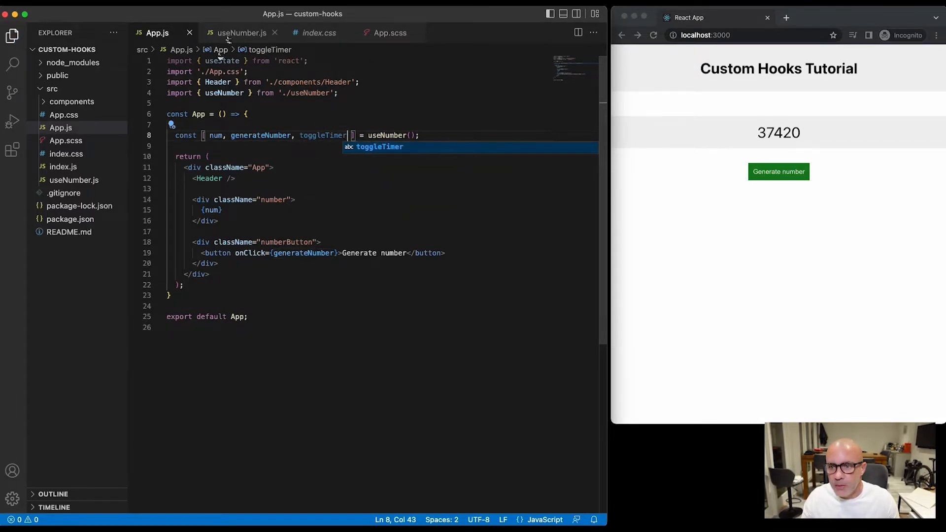
{"action": "mouse_move", "coordinate": [335, 159]}
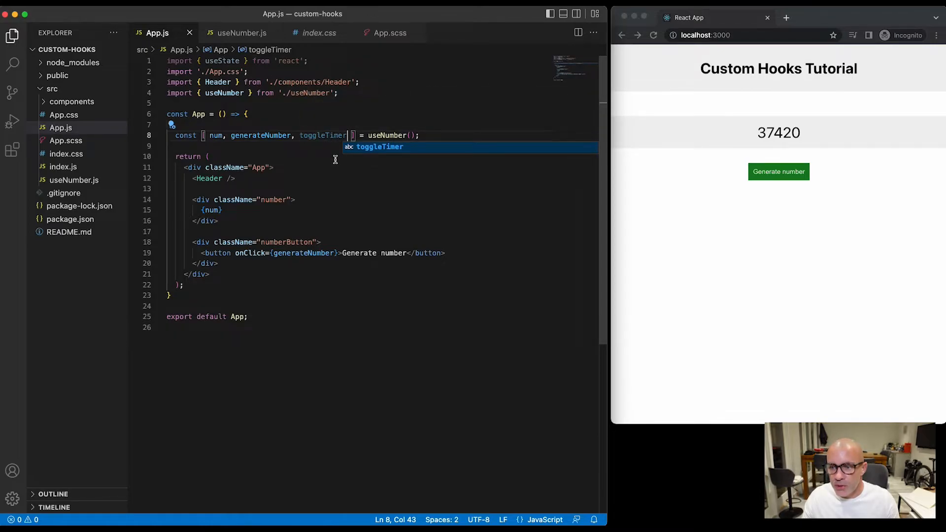
{"action": "mouse_move", "coordinate": [303, 252]}
{"action": "type", "text": "toggle"}
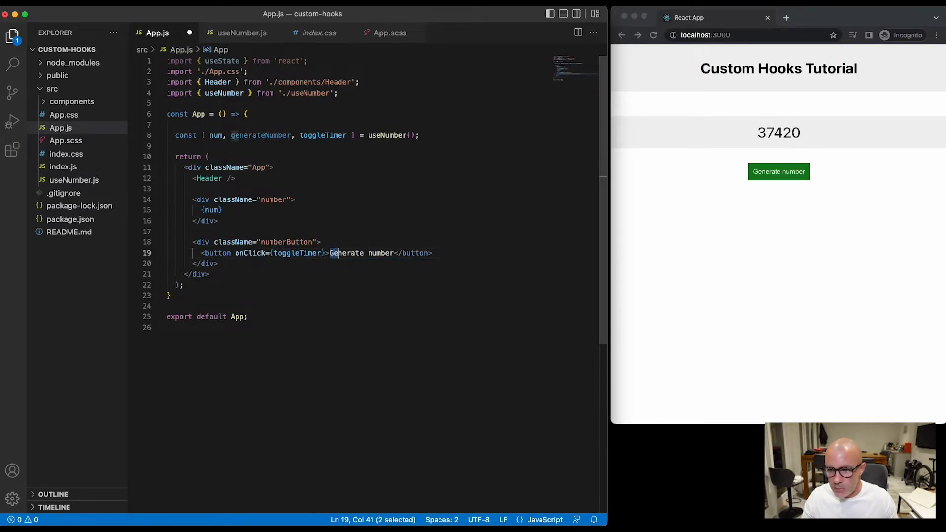
{"action": "type", "text": "Ti"}
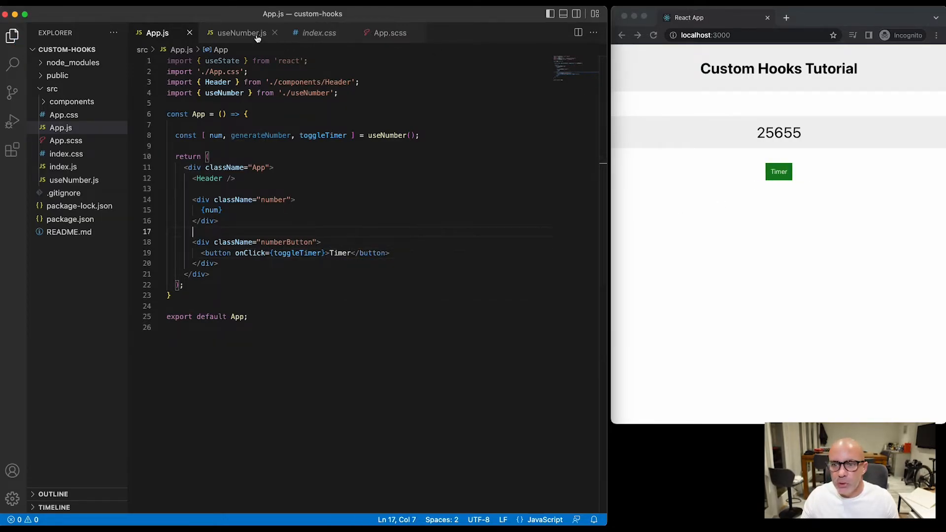
{"action": "left_click", "coordinate": [240, 32]}
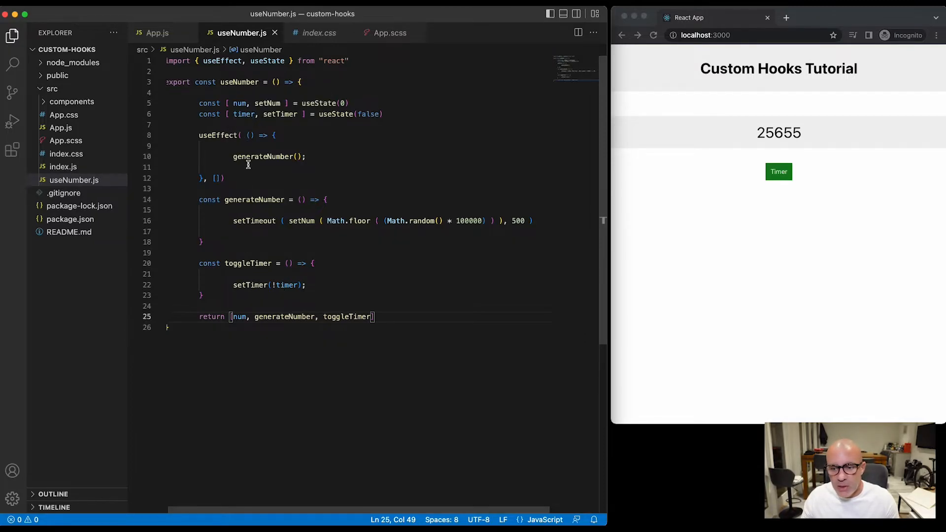
Add useEffect(() => { if (timer) { } }, [timer]) below generateNumber
{"action": "key", "text": "Enter"}
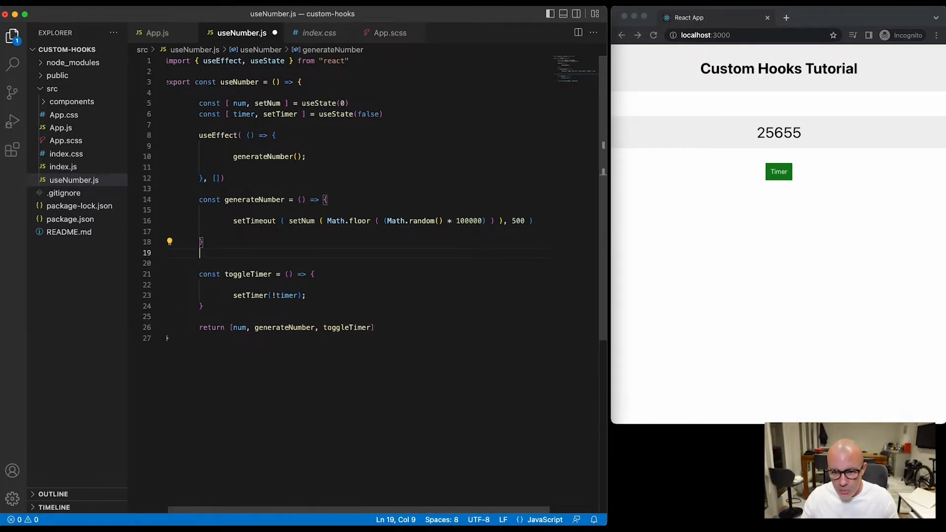
{"action": "type", "text": "useEffect"}
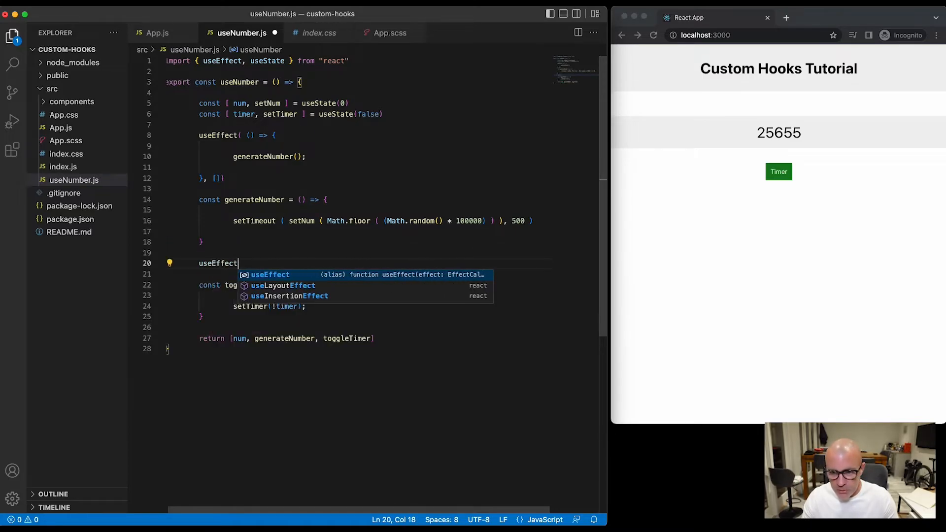
{"action": "type", "text": "( ()"}
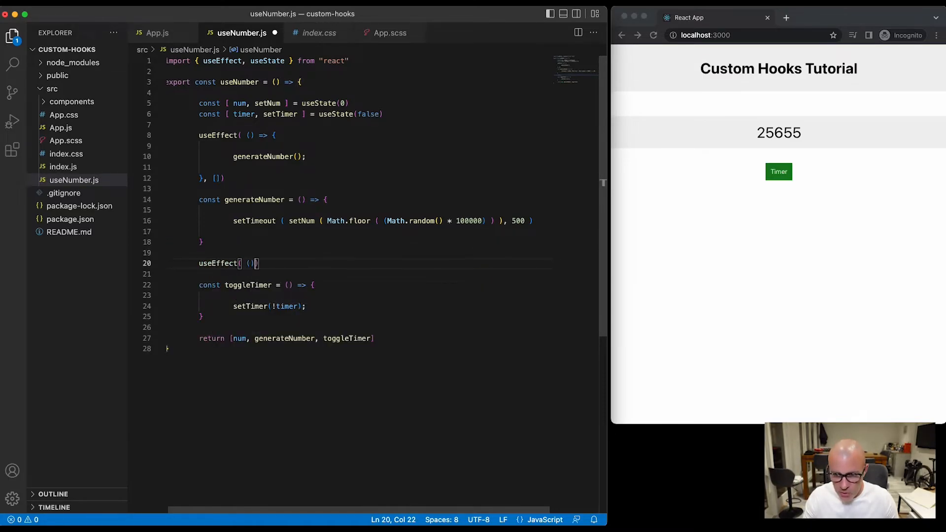
{"action": "type", "text": "=> {}"}
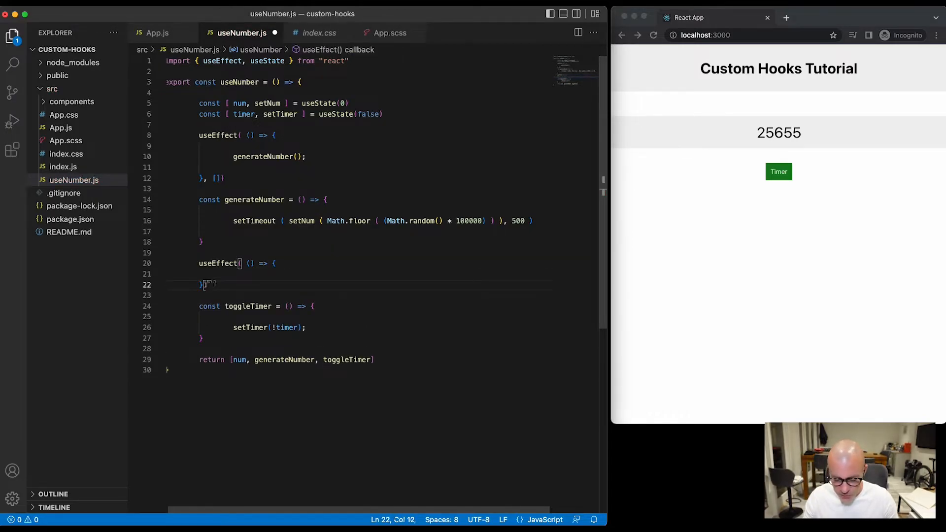
{"action": "type", "text": "timer]"}
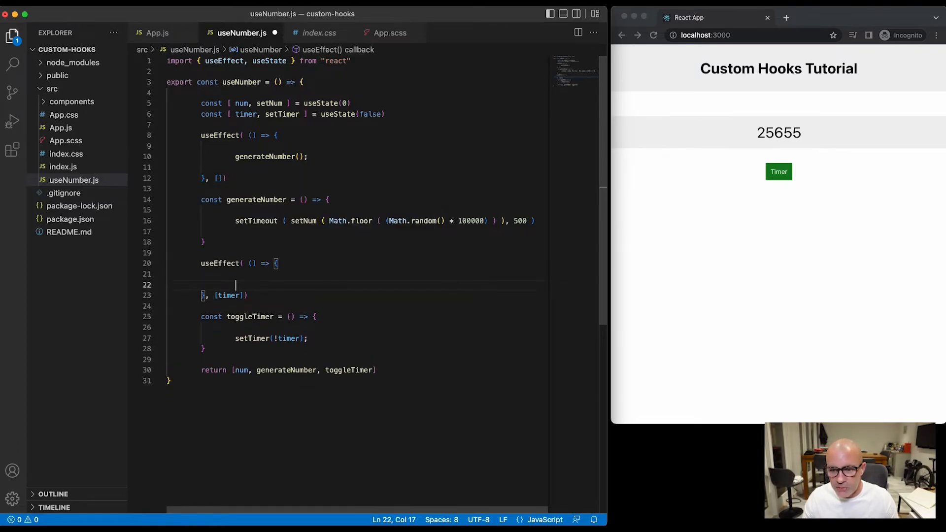
{"action": "key", "text": "Enter"}
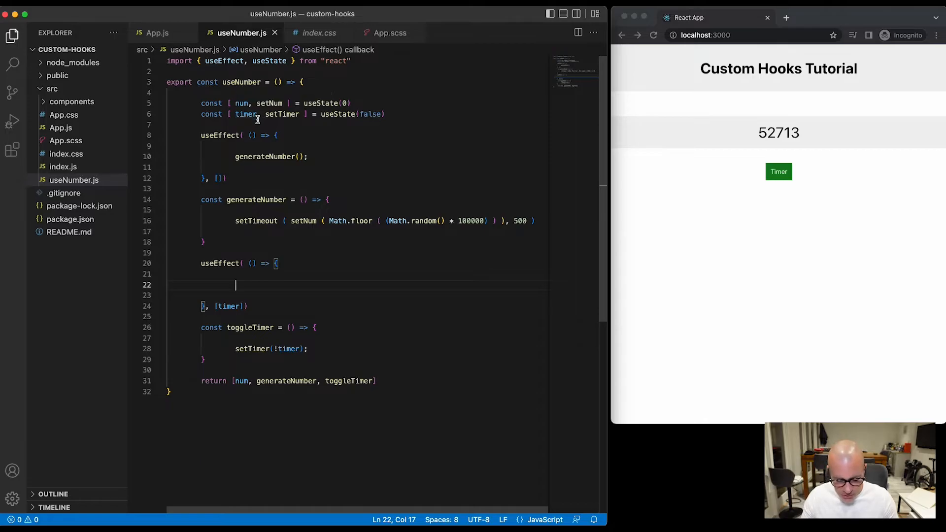
{"action": "type", "text": "if (timer) {"}
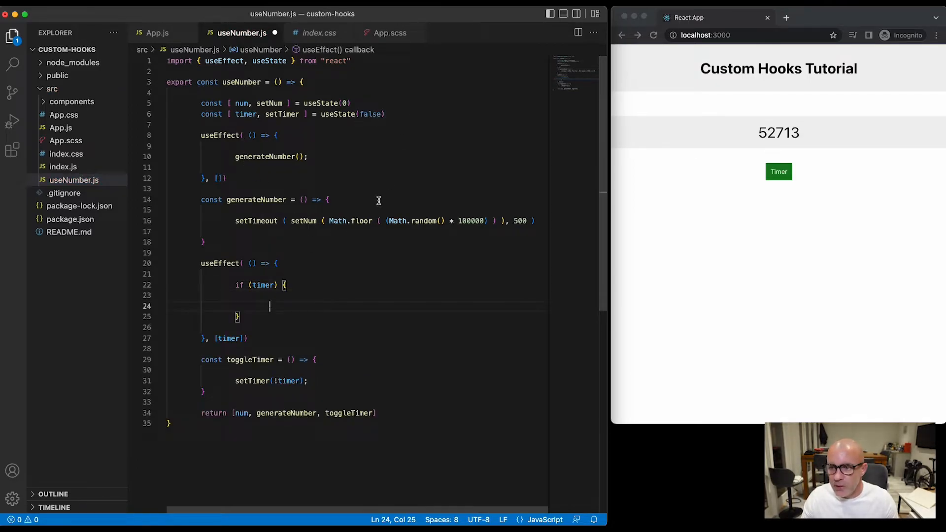
{"action": "type", "text": "cons"}
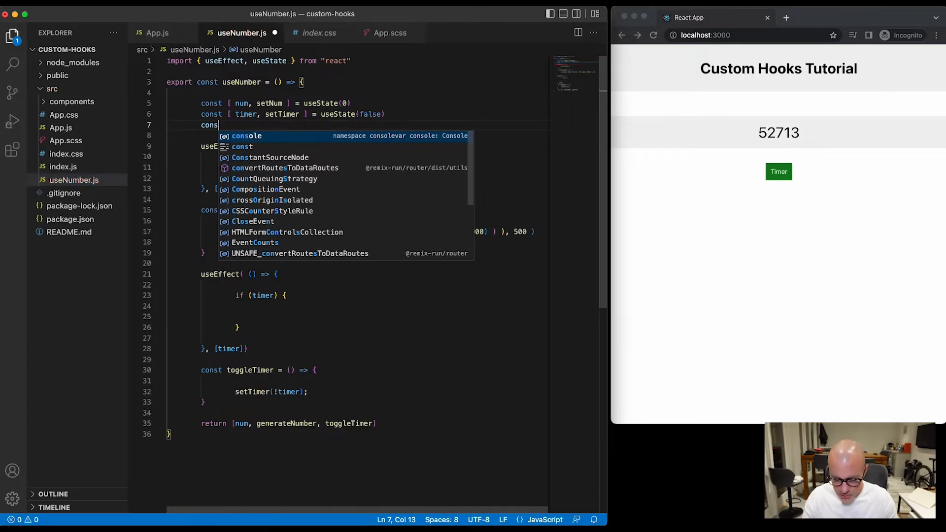
Add inter state (null) and set it to setInterval(generateNumber, 1000) when timer is on
{"action": "type", "text": "[ inter, ] ="}
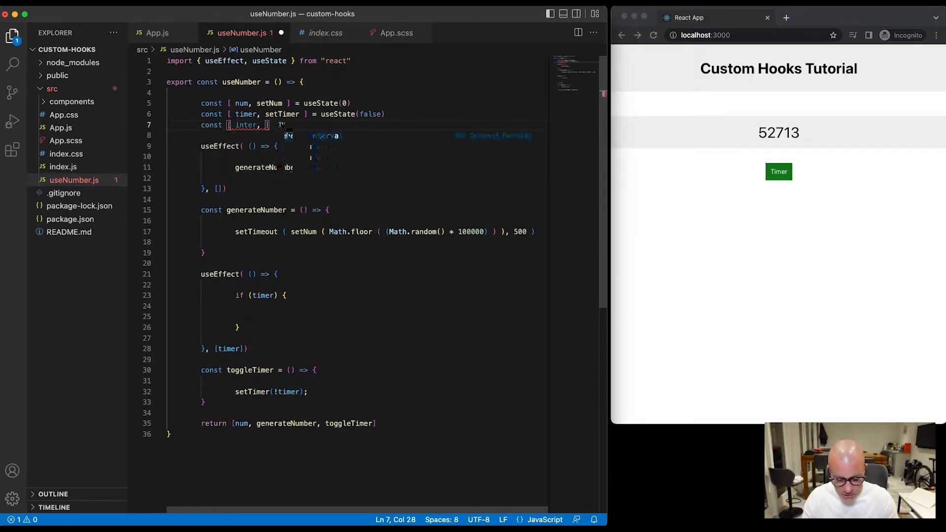
{"action": "type", "text": "setInter"}
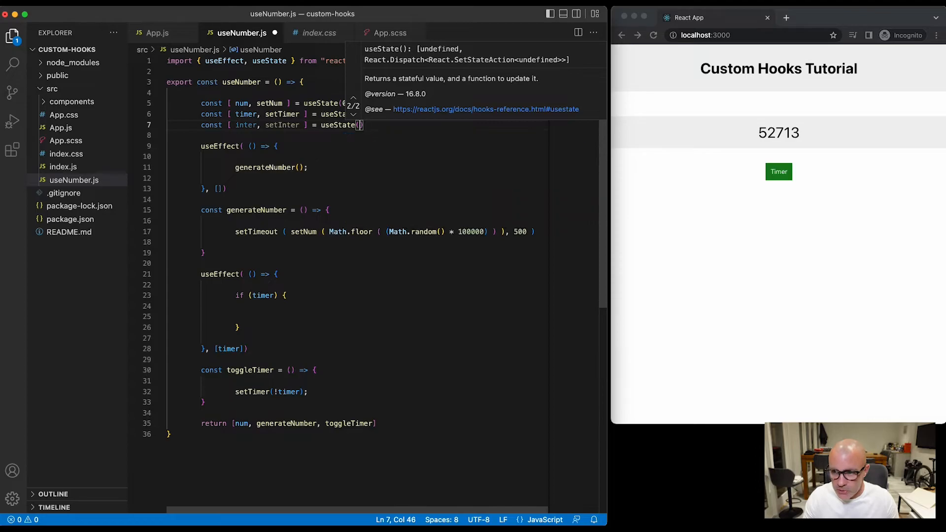
{"action": "type", "text": "null"}
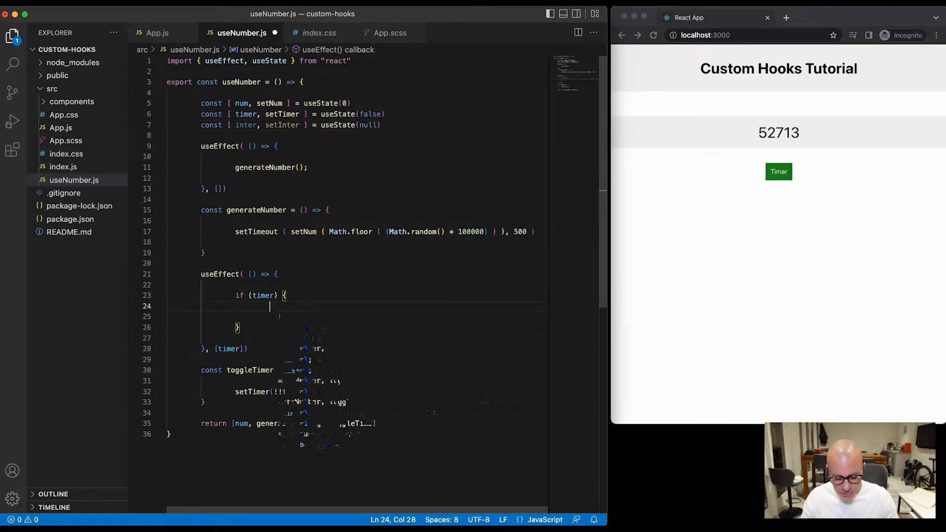
{"action": "type", "text": "setInter ( setInterval"}
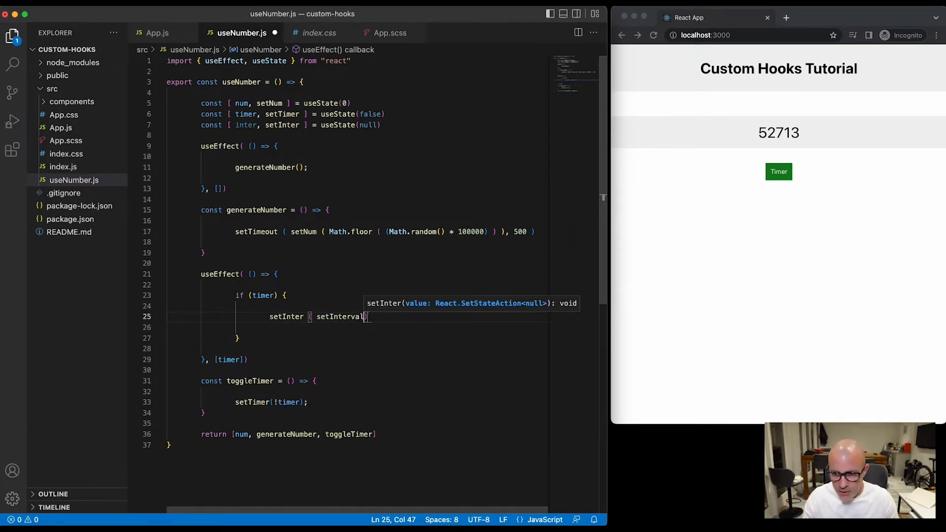
{"action": "type", "text": "(g"}
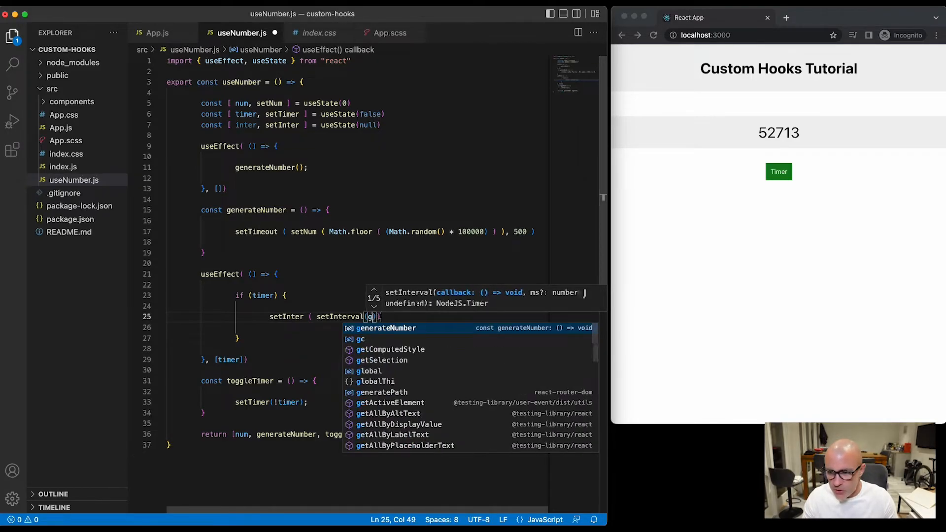
{"action": "key", "text": "Tab"}
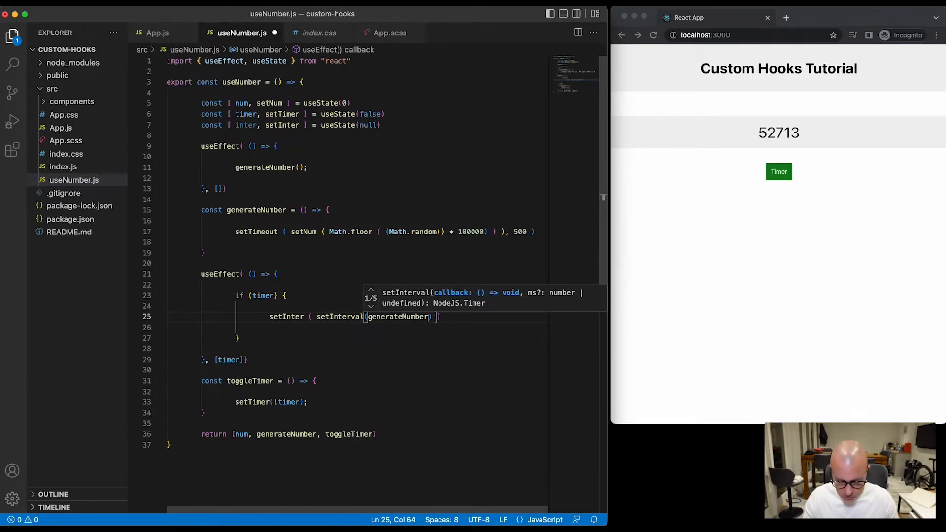
{"action": "type", "text": ", 100"}
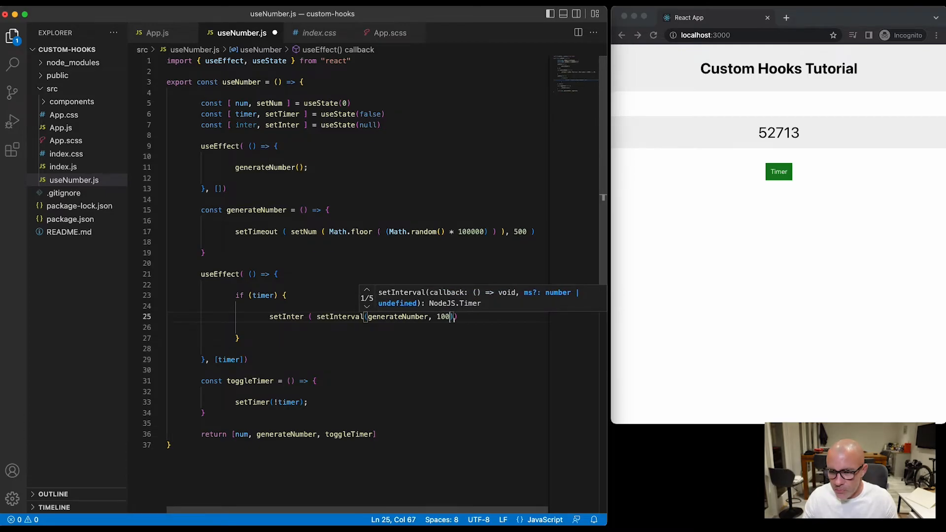
{"action": "type", "text": "0"}
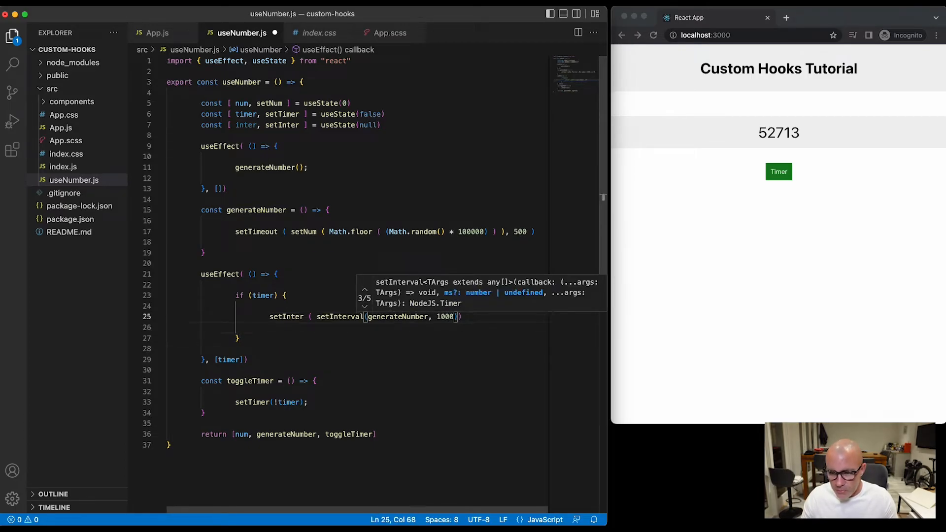
Add an else branch calling clearInterval(inter) and return clearInterval(inter) as cleanup
{"action": "type", "text": "} else {"}
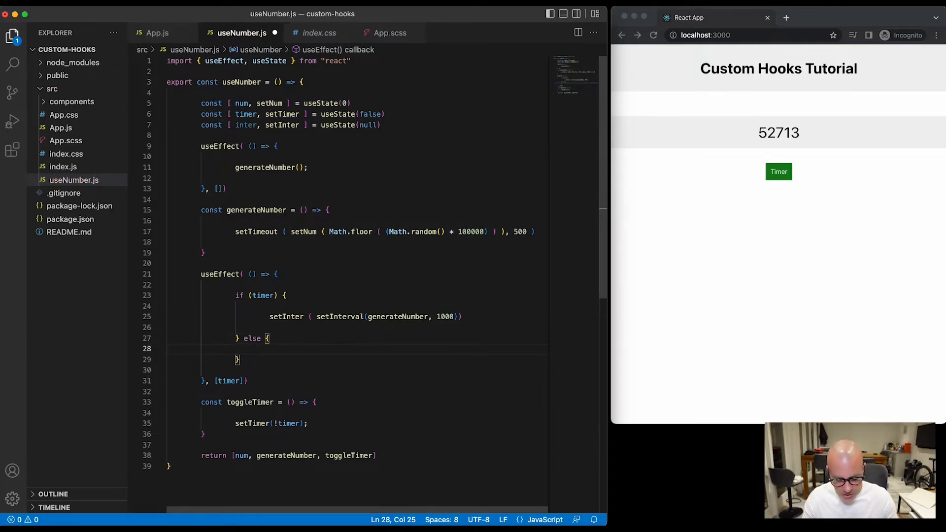
{"action": "type", "text": "clearInterval ("}
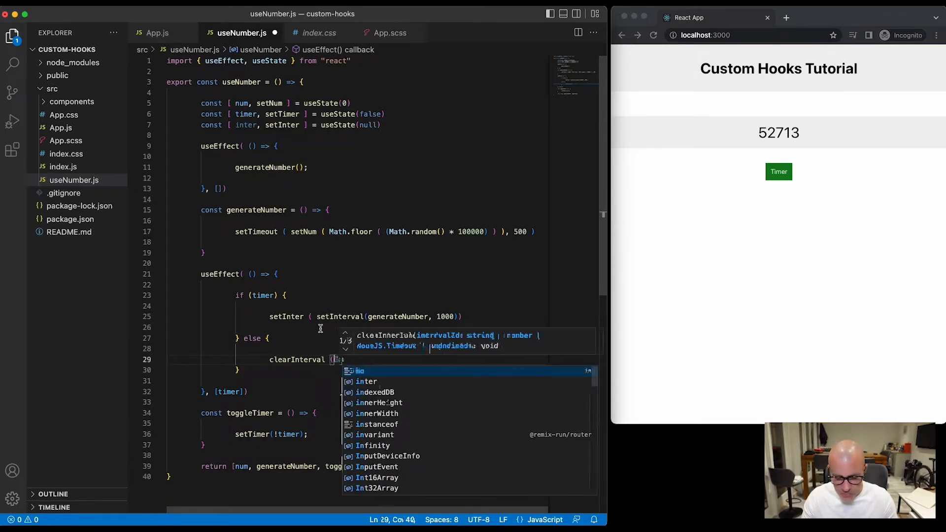
{"action": "type", "text": "inter"}
{"action": "type", "text": "return clear"}
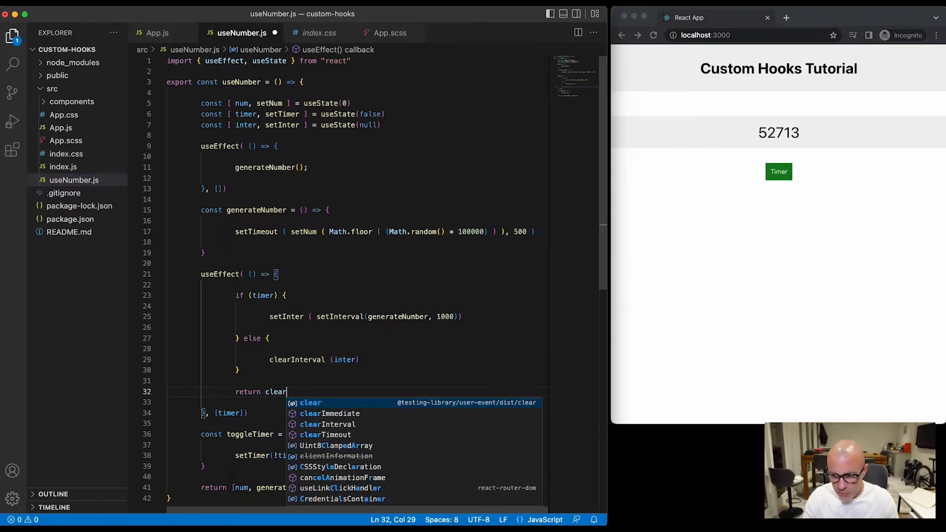
{"action": "type", "text": "Interval"}
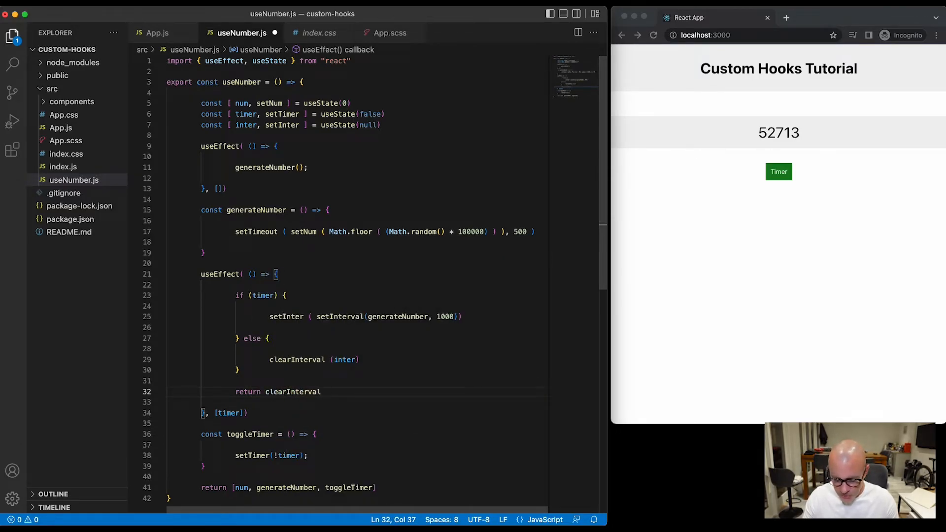
{"action": "type", "text": "();"}
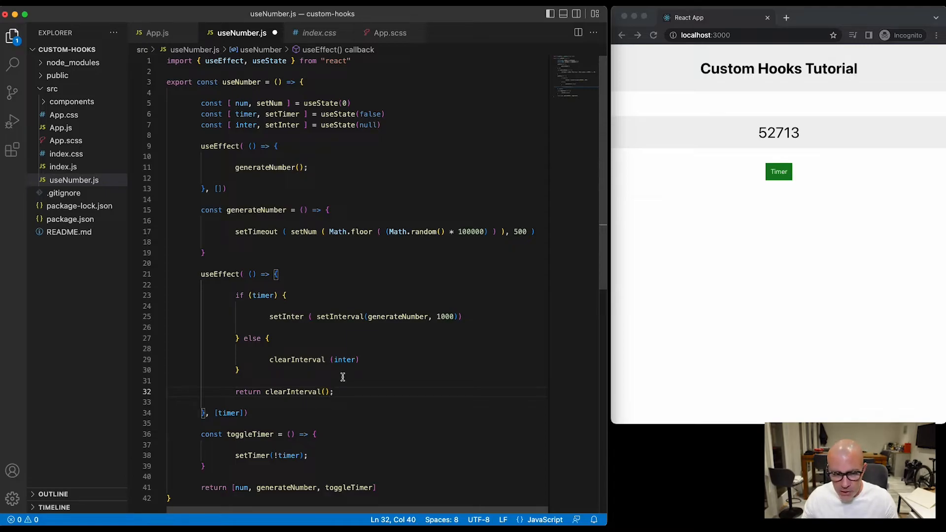
{"action": "mouse_move", "coordinate": [332, 352]}
{"action": "type", "text": "inter"}
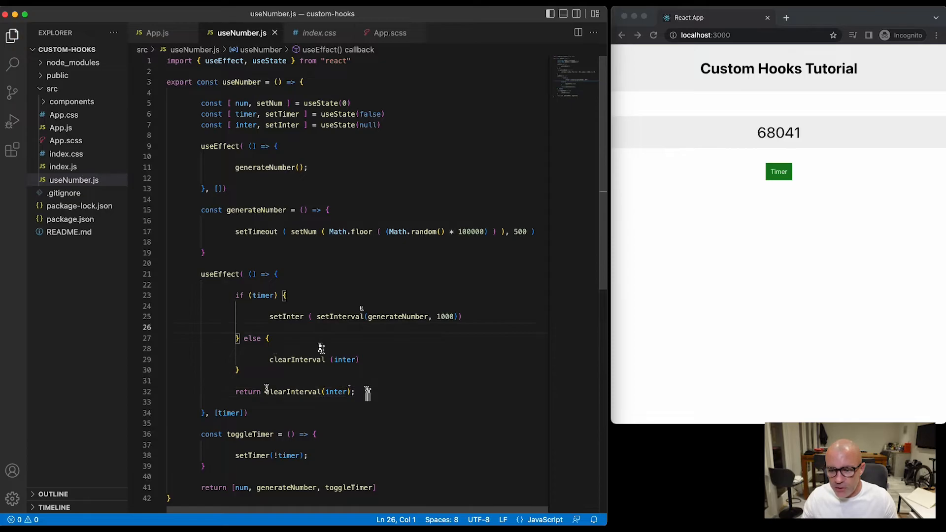
{"action": "left_click_drag", "start_coordinate": [234, 391], "coordinate": [330, 391]}
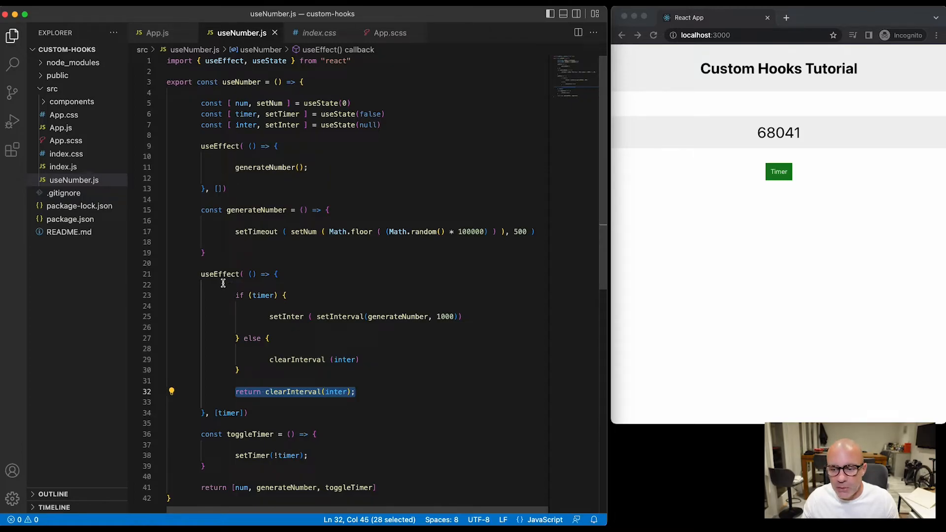
{"action": "mouse_move", "coordinate": [297, 360]}
{"action": "type", "text": ", timer"}
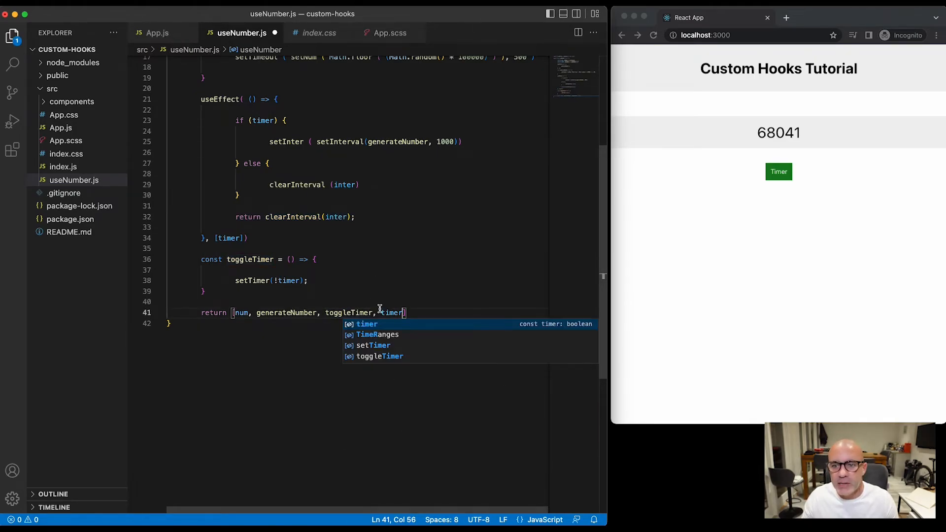
Destructure timer in App.js and label the button {timer ? "Stop" : "Start"} Timer
{"action": "left_click", "coordinate": [158, 32]}
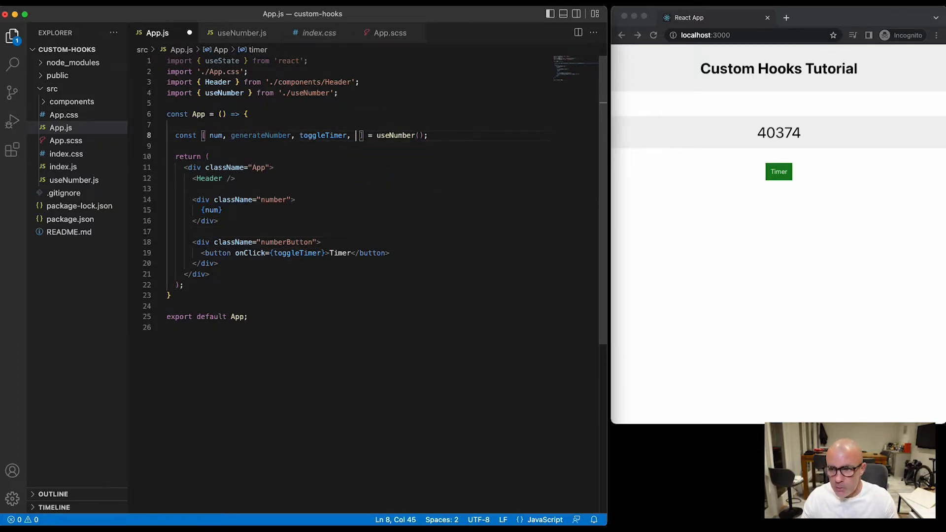
{"action": "type", "text": "timer"}
{"action": "left_click", "coordinate": [344, 253]}
{"action": "type", "text": "{} "}
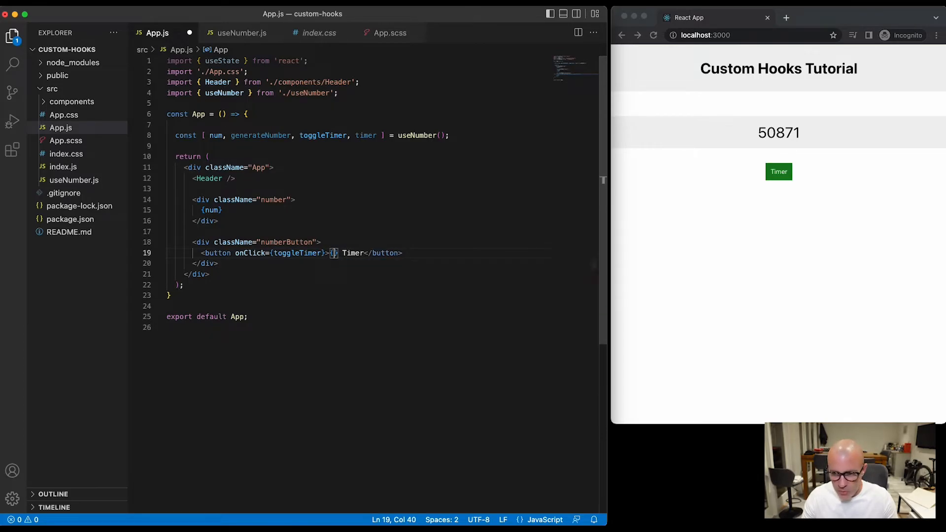
{"action": "type", "text": "timer ? \""}
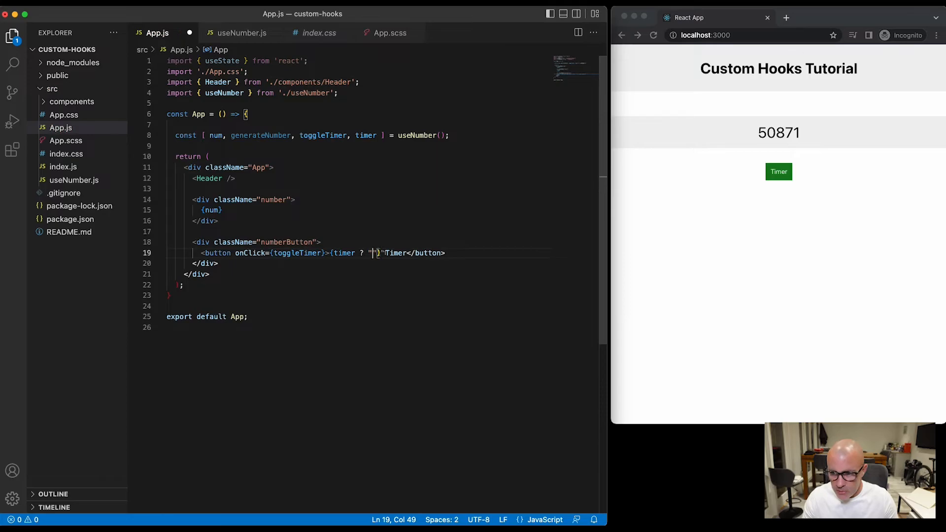
{"action": "type", "text": "Stop\" :"}
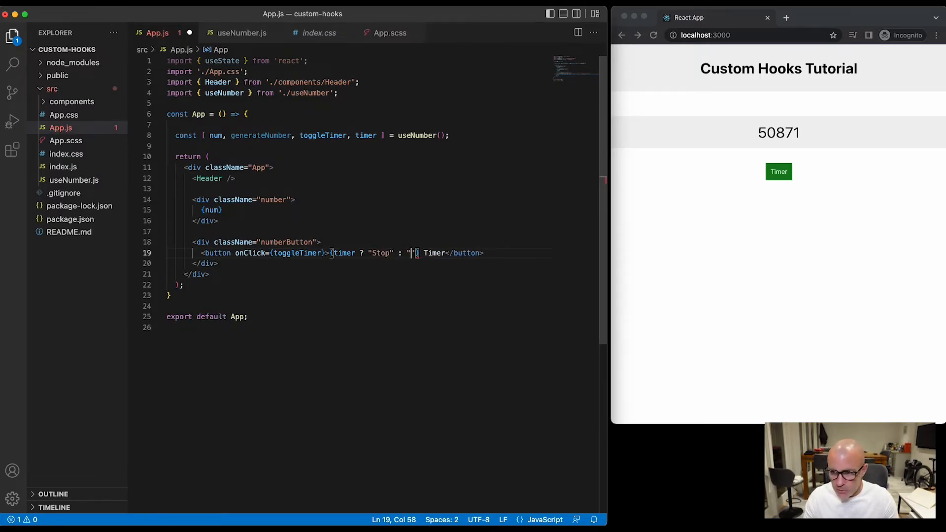
{"action": "type", "text": "Start"}
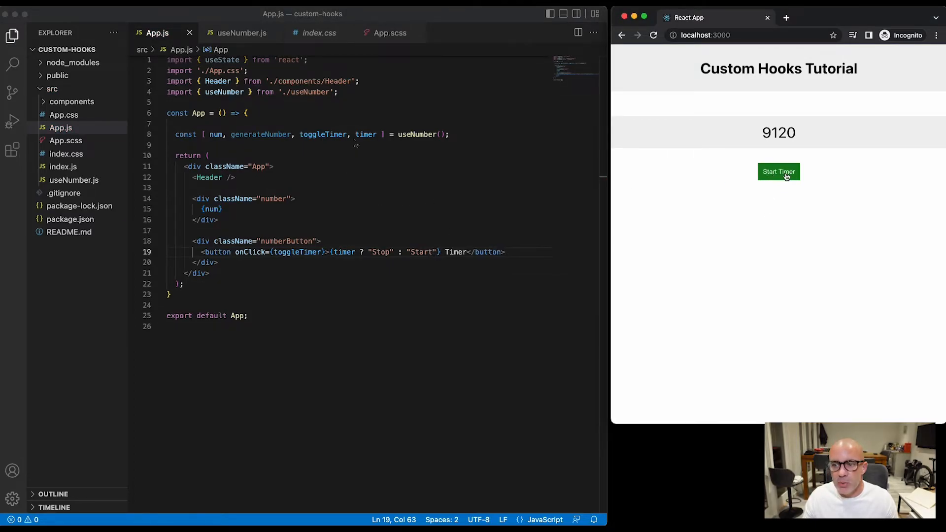
{"action": "mouse_move", "coordinate": [356, 139]}
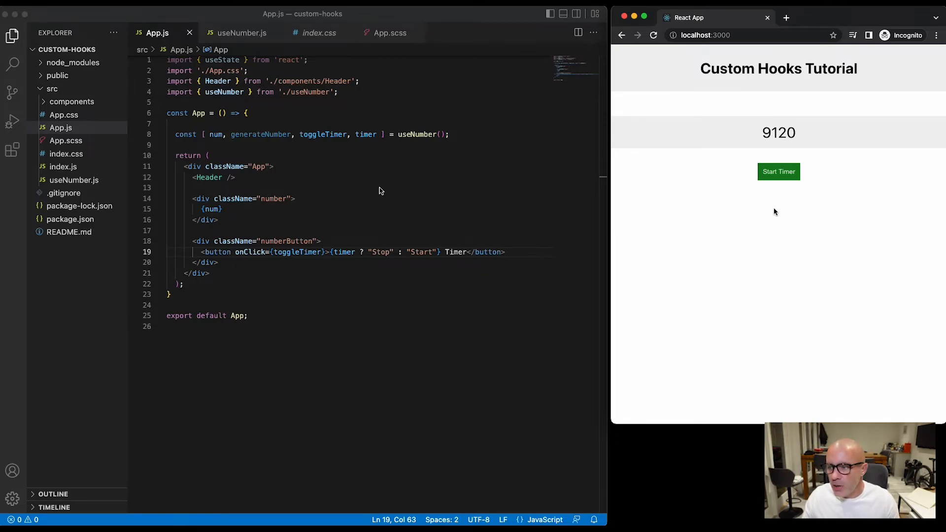
{"action": "mouse_move", "coordinate": [755, 228]}
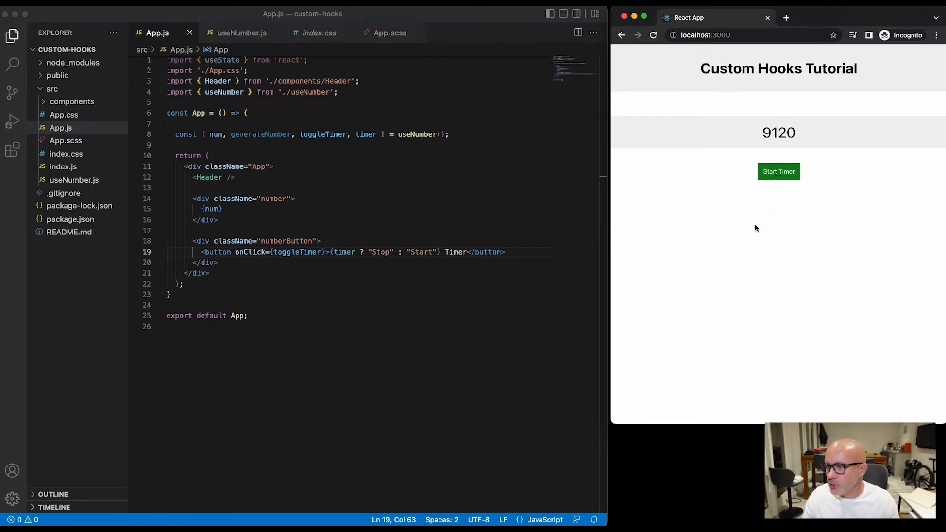
Start the timer in the browser, check num in useNumber.js, then return to App.js's num
{"action": "left_click", "coordinate": [779, 171]}
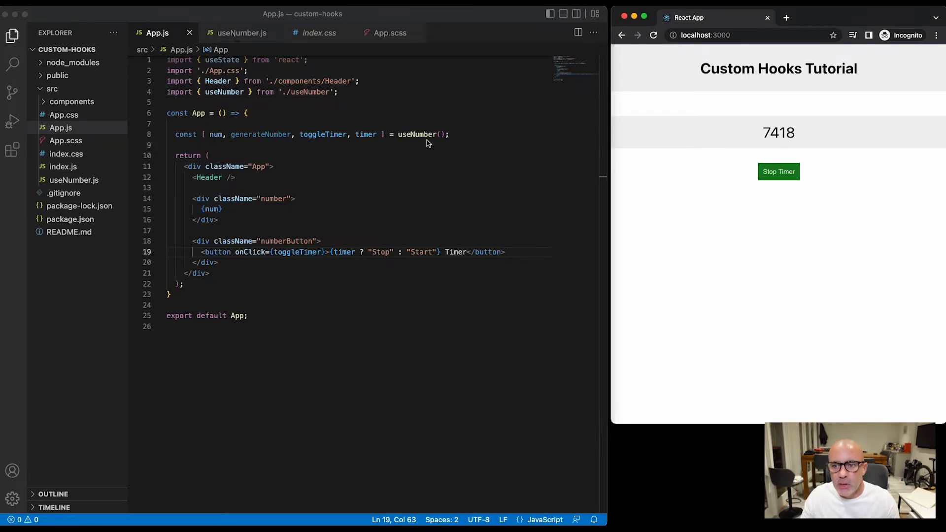
{"action": "left_click", "coordinate": [240, 32]}
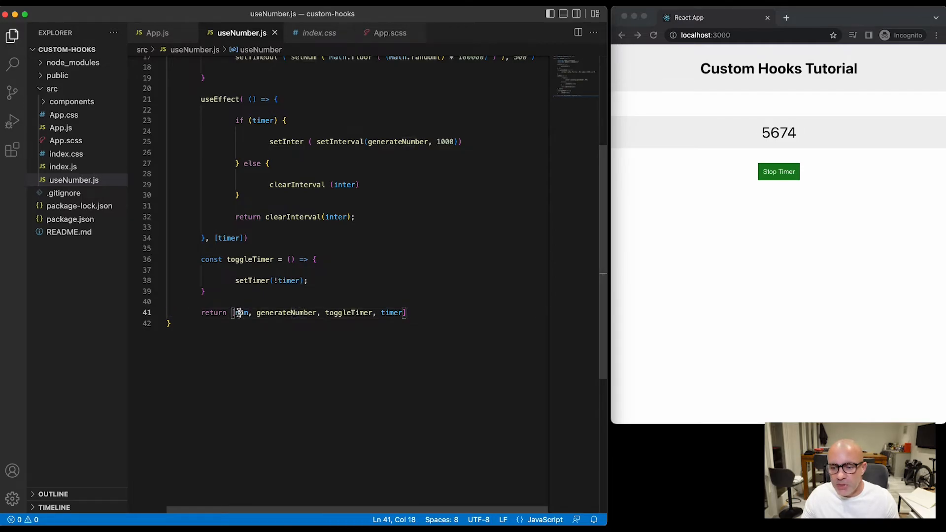
{"action": "double_click", "coordinate": [240, 312]}
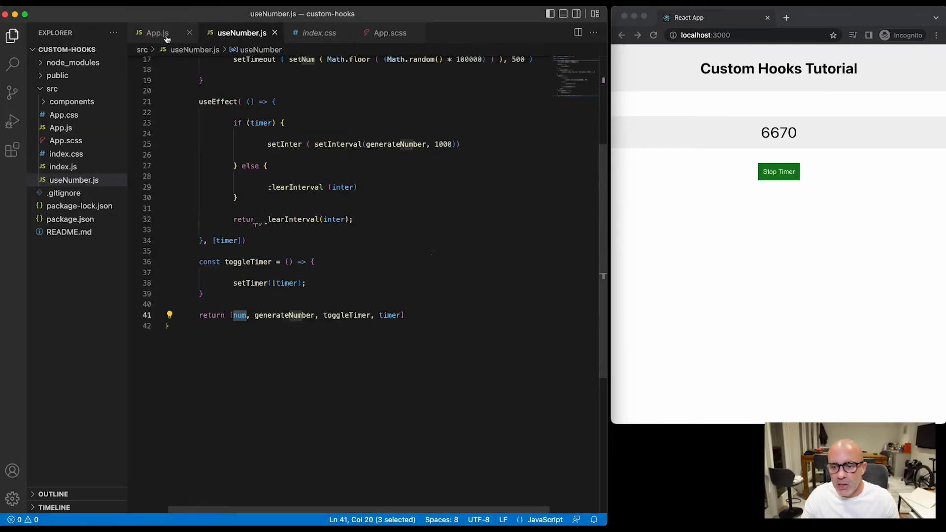
{"action": "left_click", "coordinate": [156, 32]}
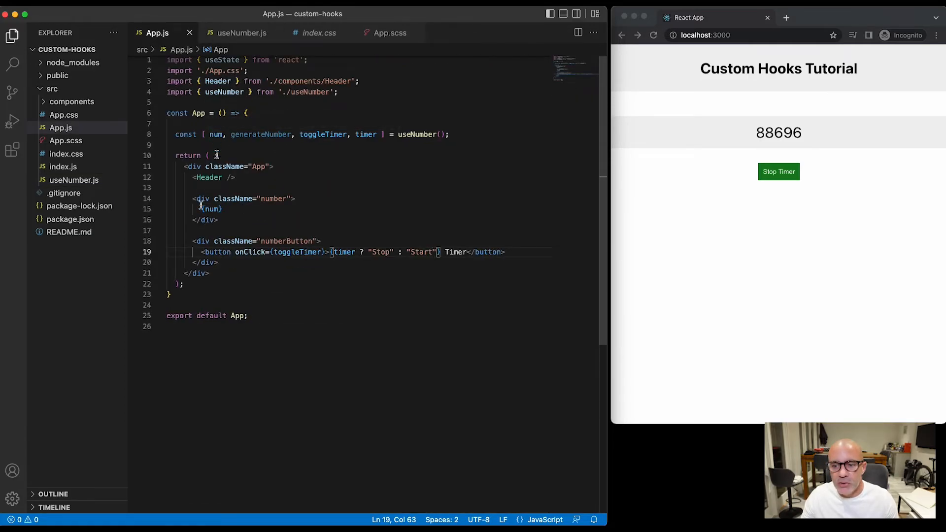
{"action": "double_click", "coordinate": [211, 209]}
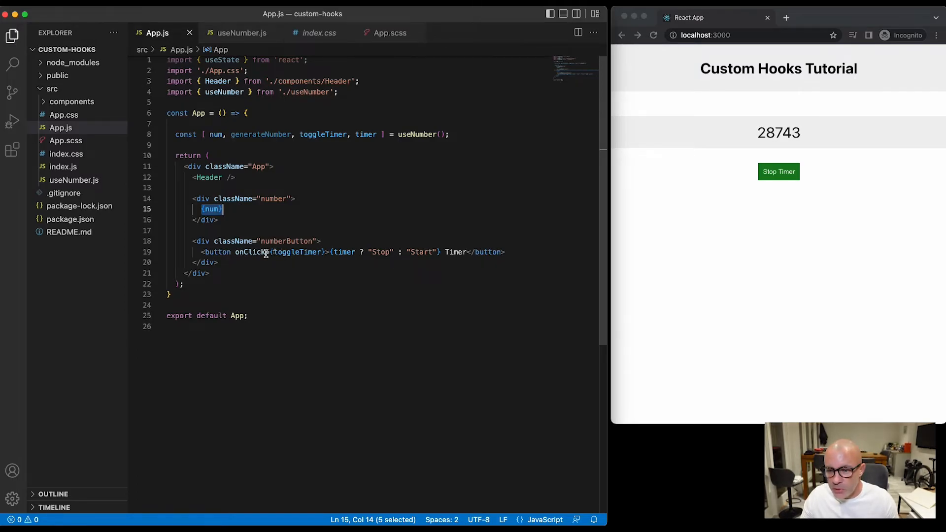
Set the wrapper className to `numberButton ${timer ? 'active' : null}` and toggle the timer to test
{"action": "left_click", "coordinate": [232, 252]}
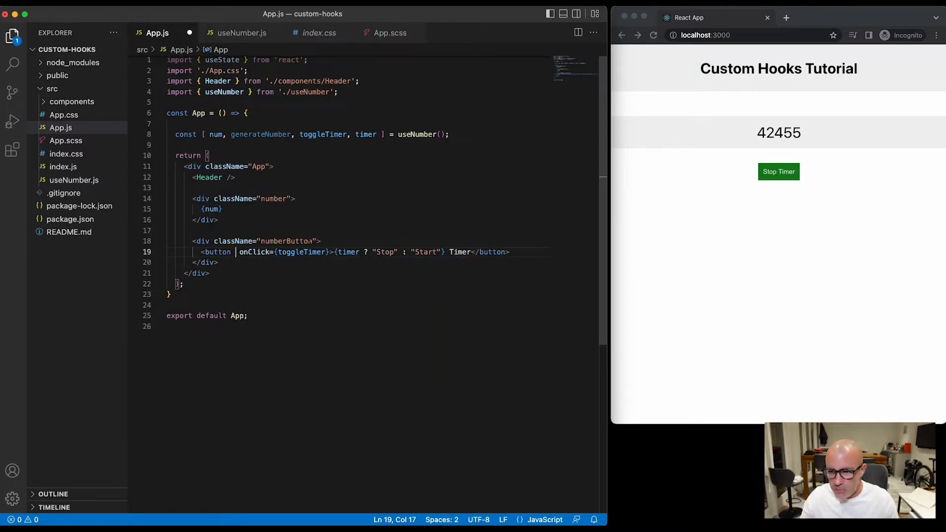
{"action": "double_click", "coordinate": [287, 241]}
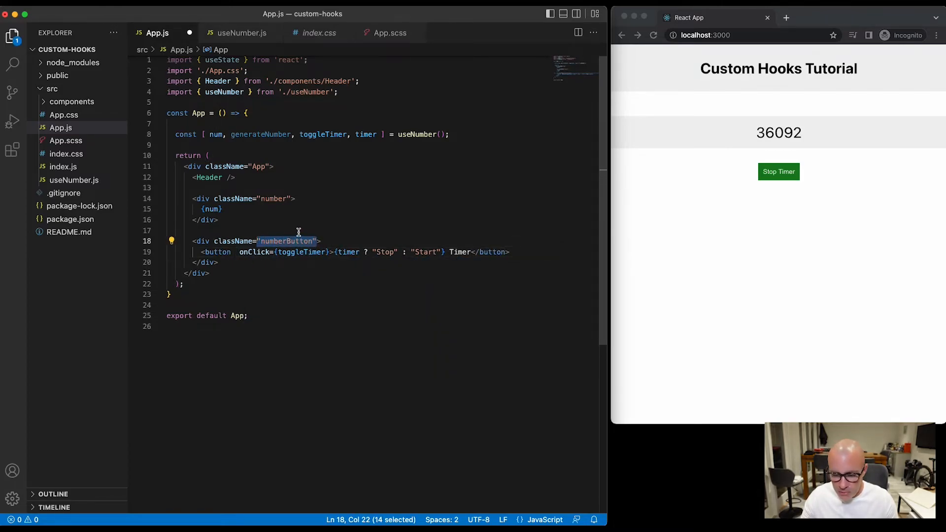
{"action": "key", "text": "Backspace"}
{"action": "type", "text": "{`"}
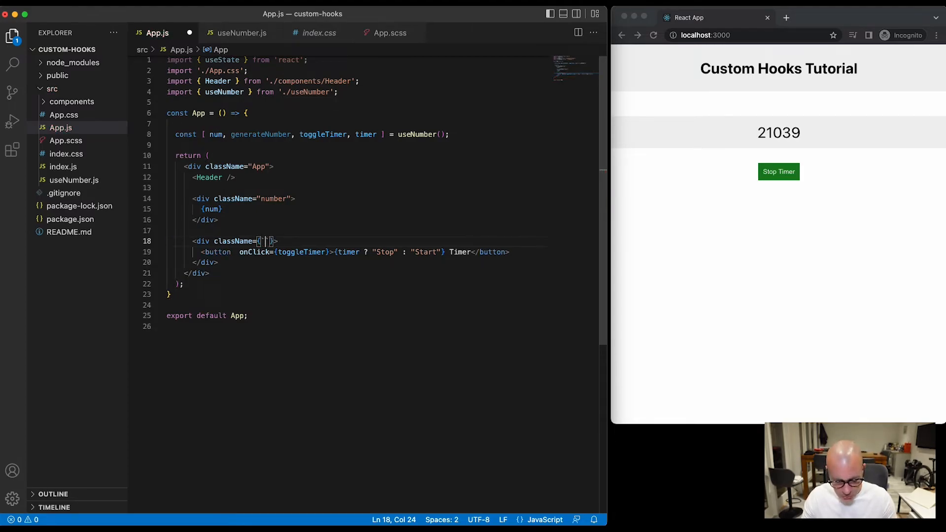
{"action": "type", "text": "number"}
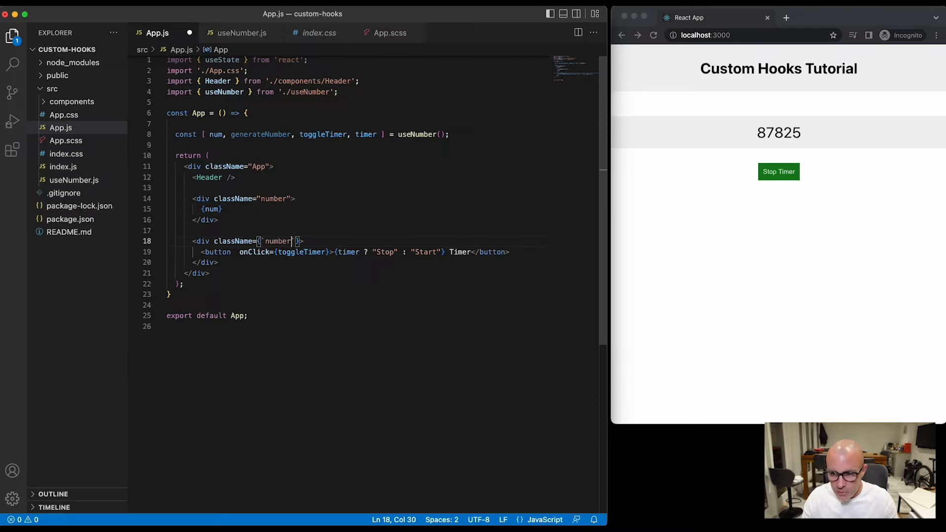
{"action": "type", "text": "Button ${timer :"}
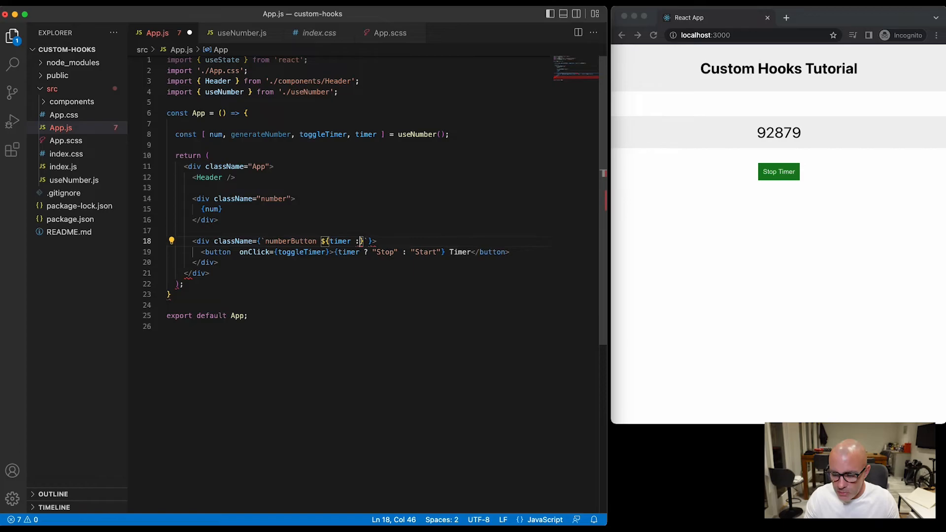
{"action": "type", "text": "? null"}
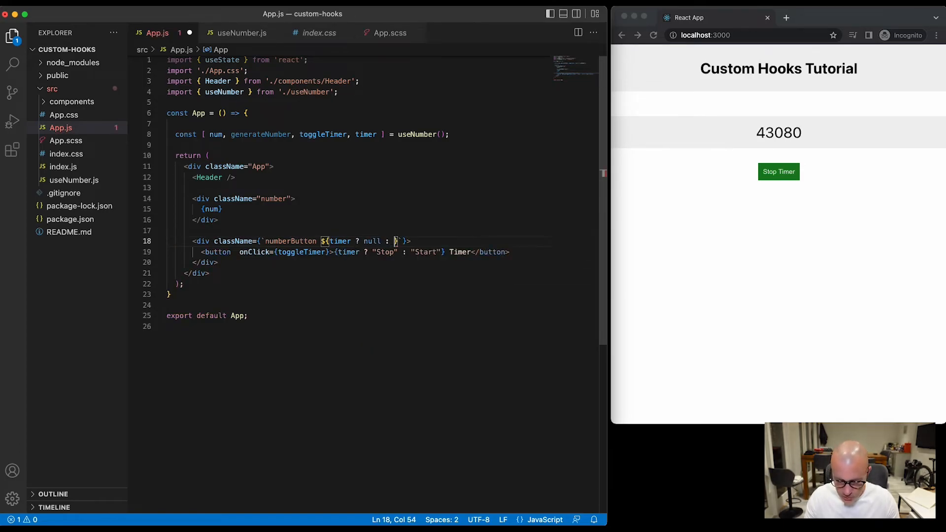
{"action": "type", "text": "'active'"}
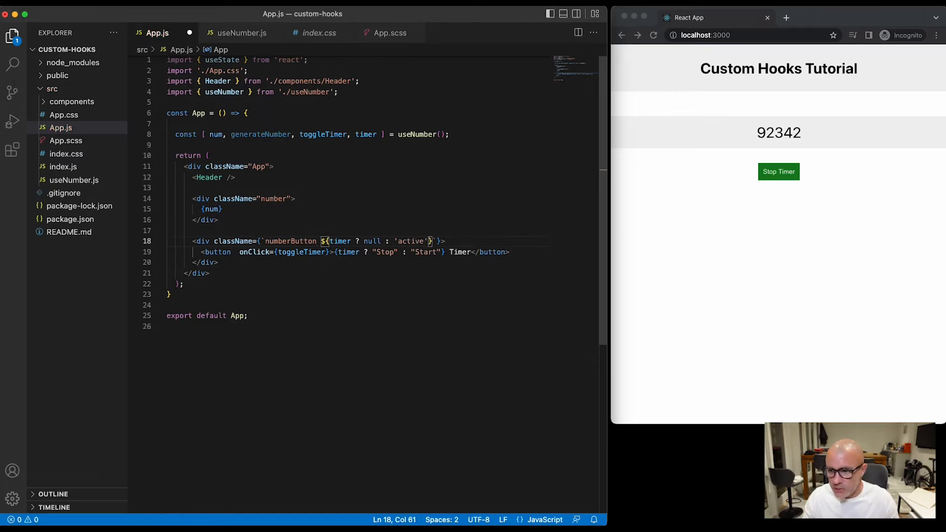
{"action": "double_click", "coordinate": [371, 241]}
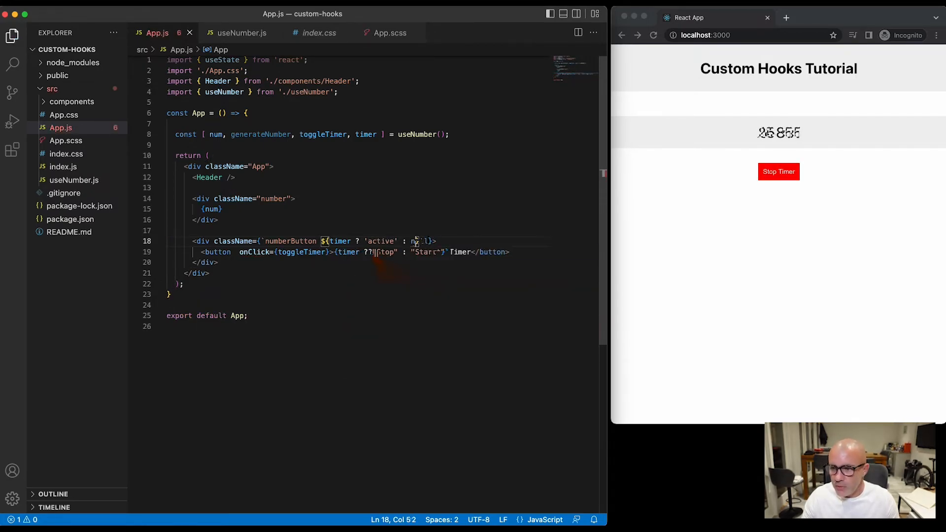
{"action": "left_click", "coordinate": [778, 172]}
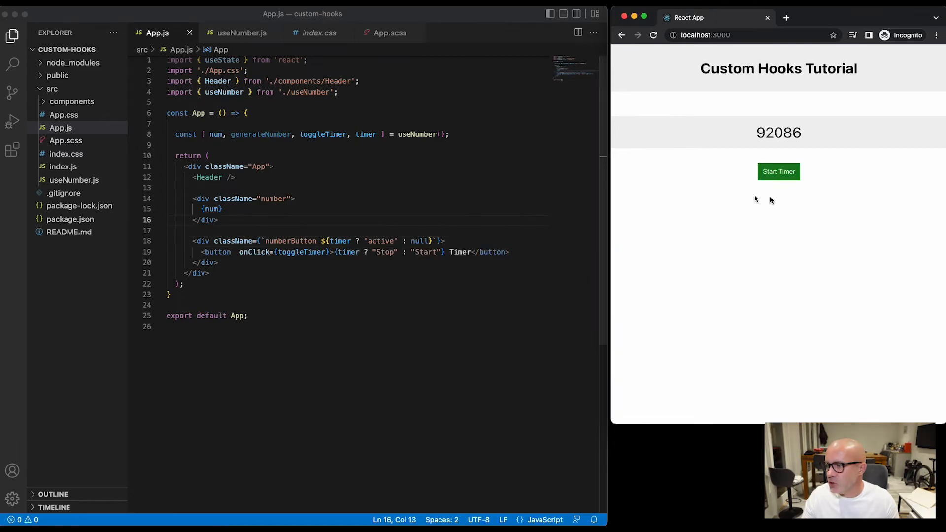
{"action": "left_click", "coordinate": [779, 171]}
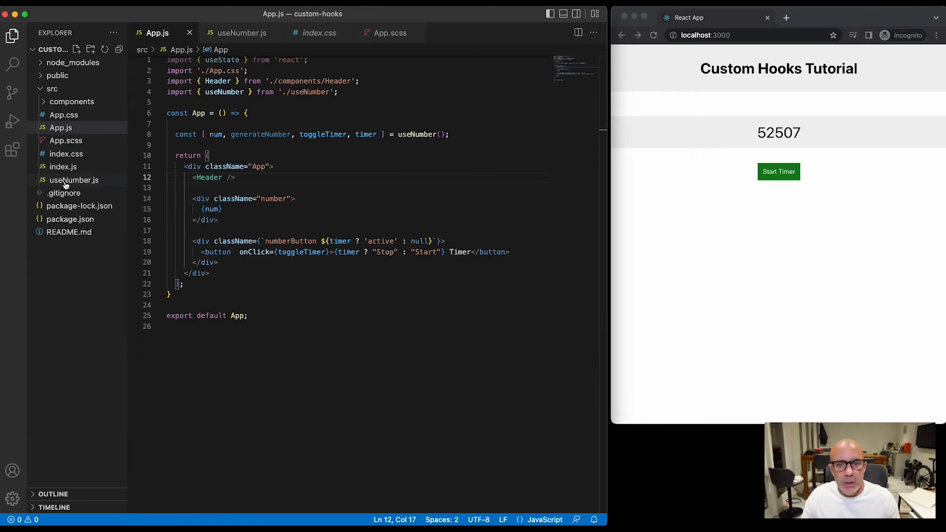
{"action": "mouse_move", "coordinate": [73, 180]}
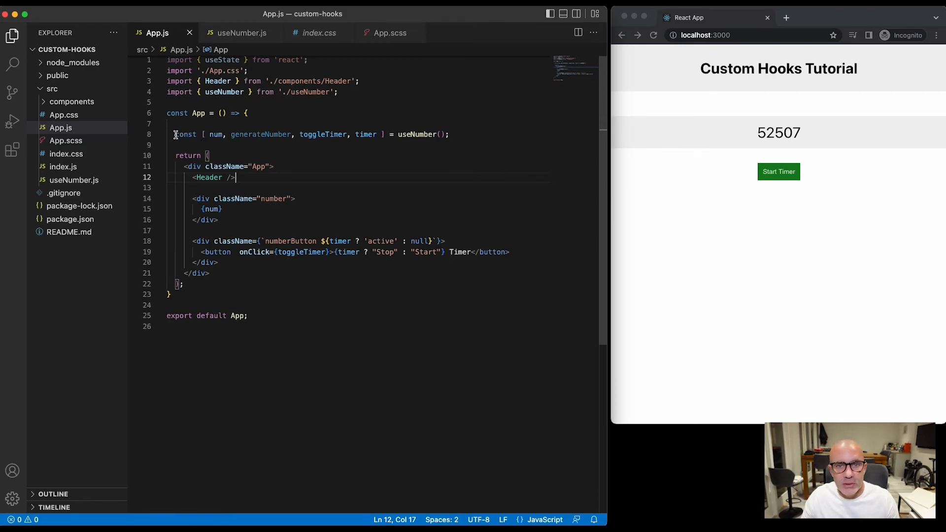
{"action": "double_click", "coordinate": [185, 134]}
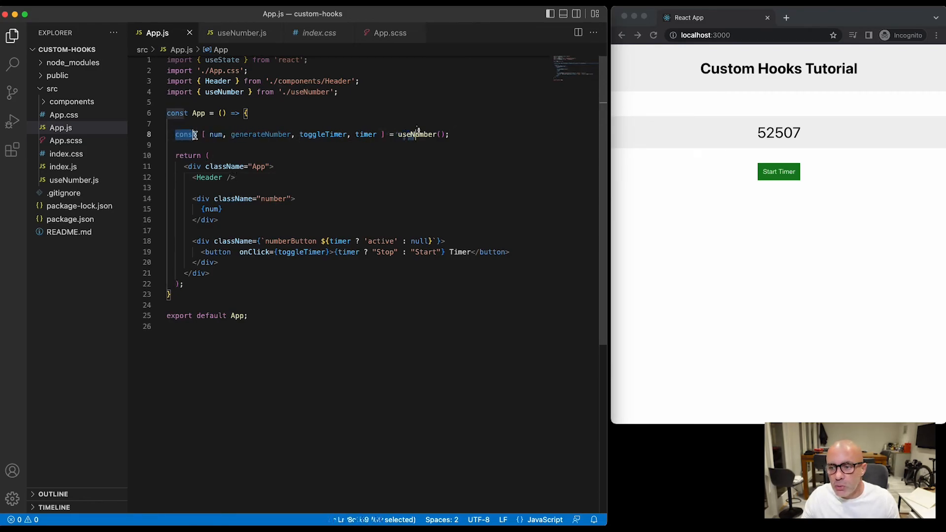
{"action": "left_click_drag", "start_coordinate": [175, 134], "coordinate": [449, 134]}
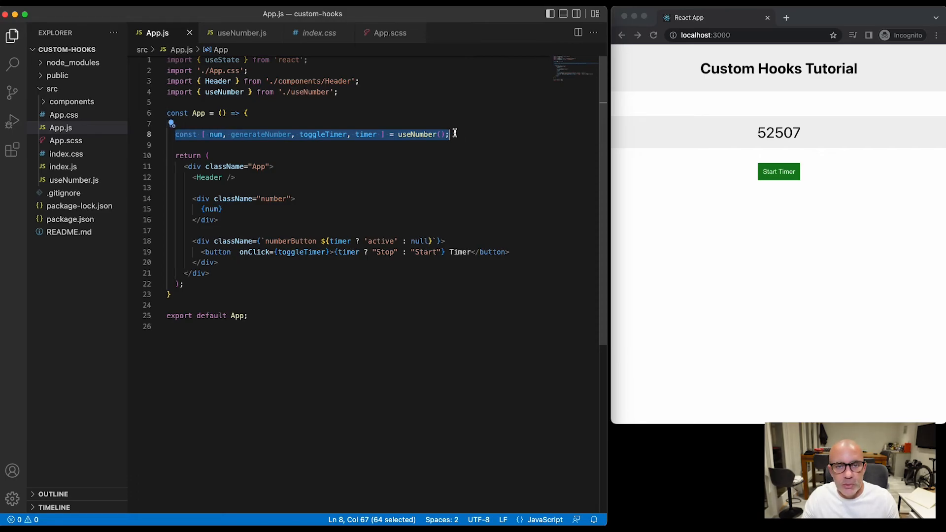
{"action": "mouse_move", "coordinate": [207, 149]}
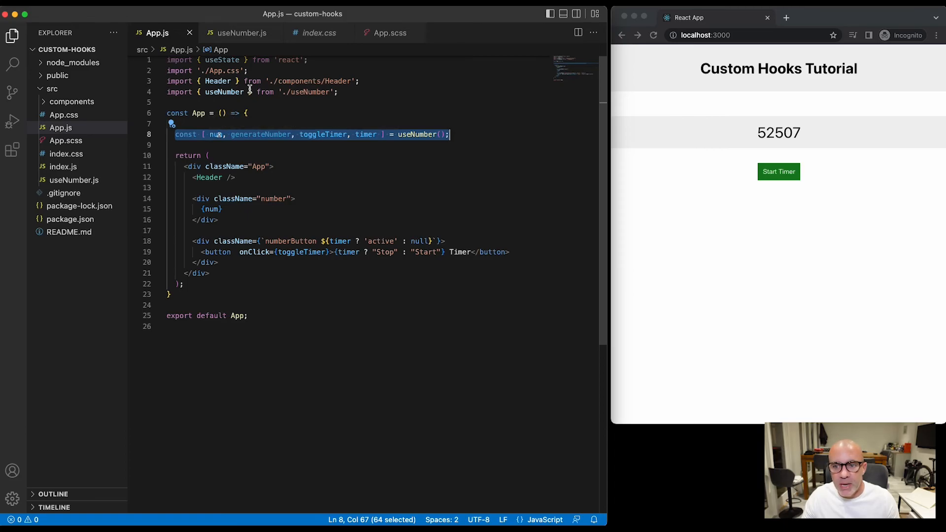
{"action": "mouse_move", "coordinate": [239, 32]}
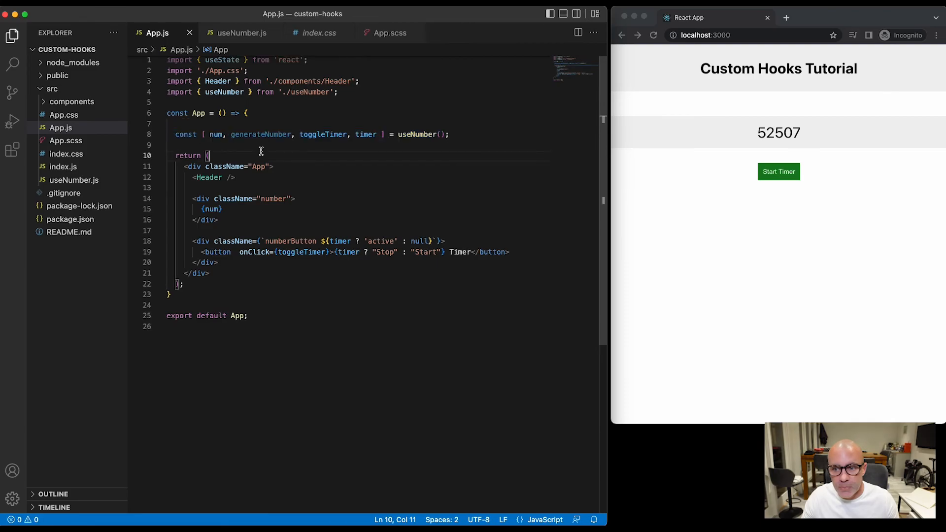
{"action": "left_click", "coordinate": [240, 33]}
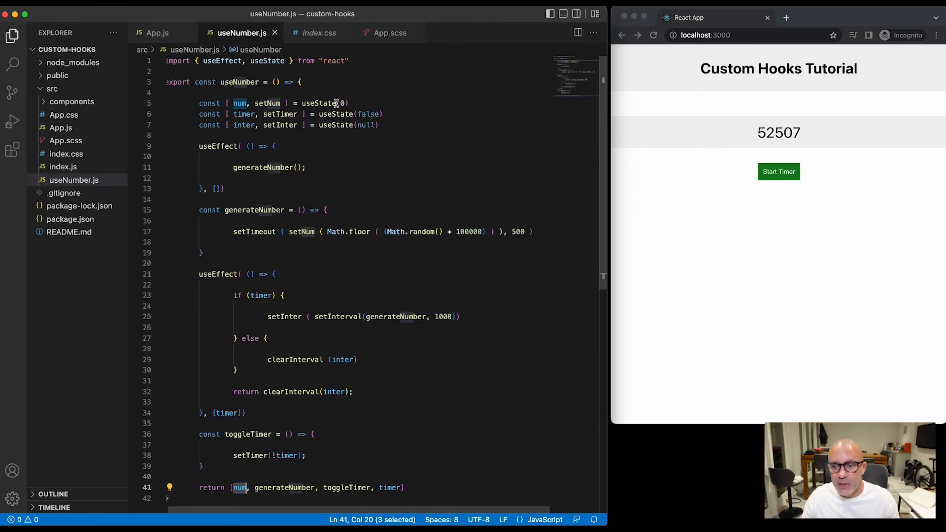
{"action": "scroll", "scroll_direction": "down", "scroll_amount": 3}
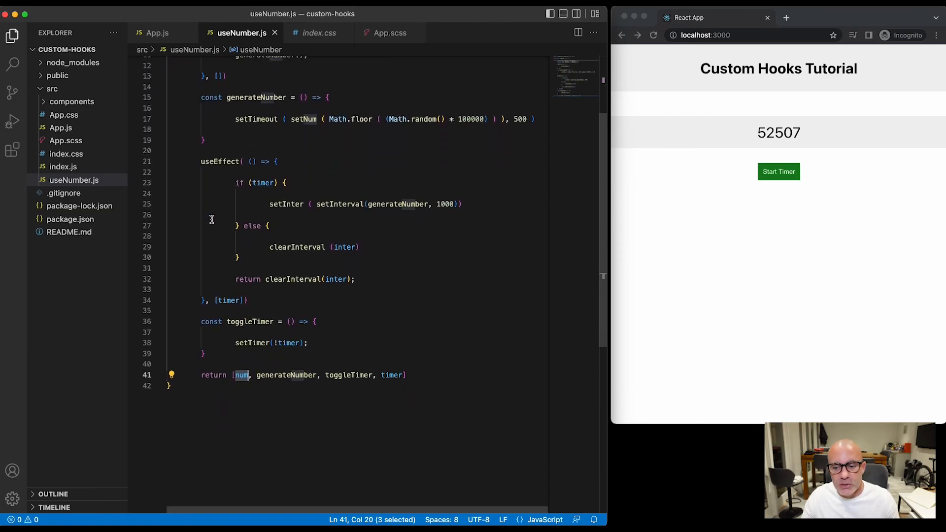
{"action": "scroll", "scroll_direction": "down", "scroll_amount": 3}
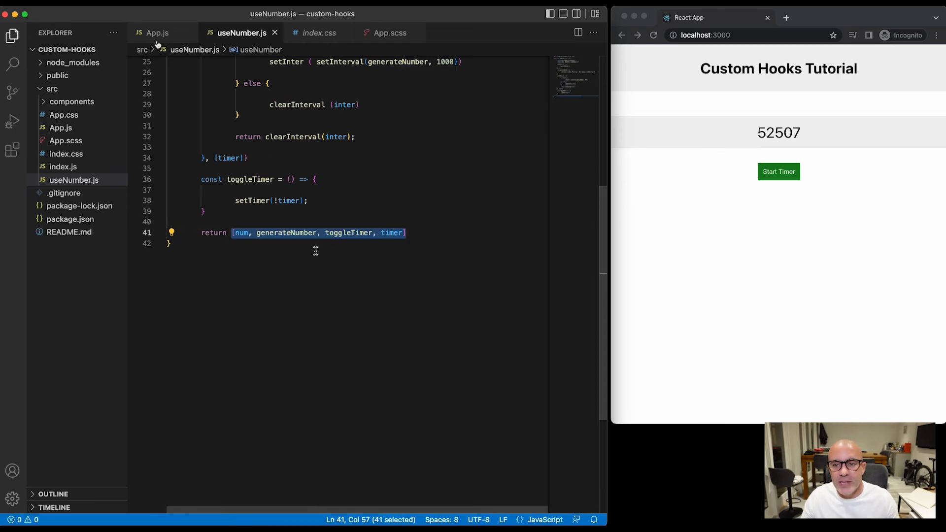
{"action": "left_click", "coordinate": [156, 33]}
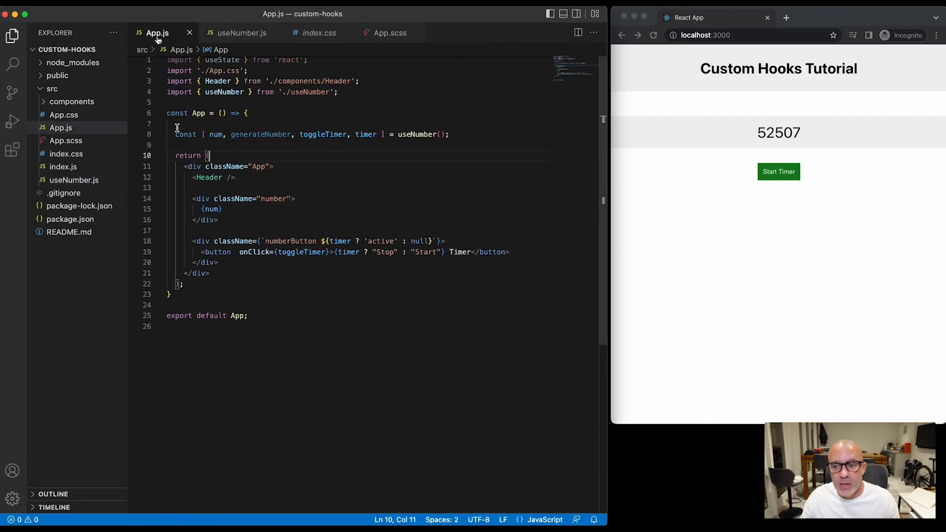
{"action": "left_click_drag", "start_coordinate": [175, 134], "coordinate": [444, 134]}
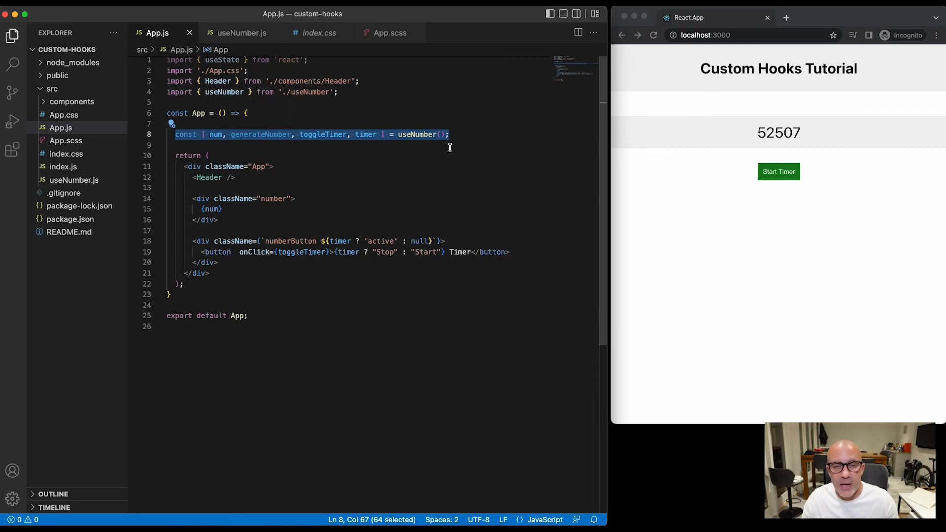
{"action": "left_click", "coordinate": [449, 134]}
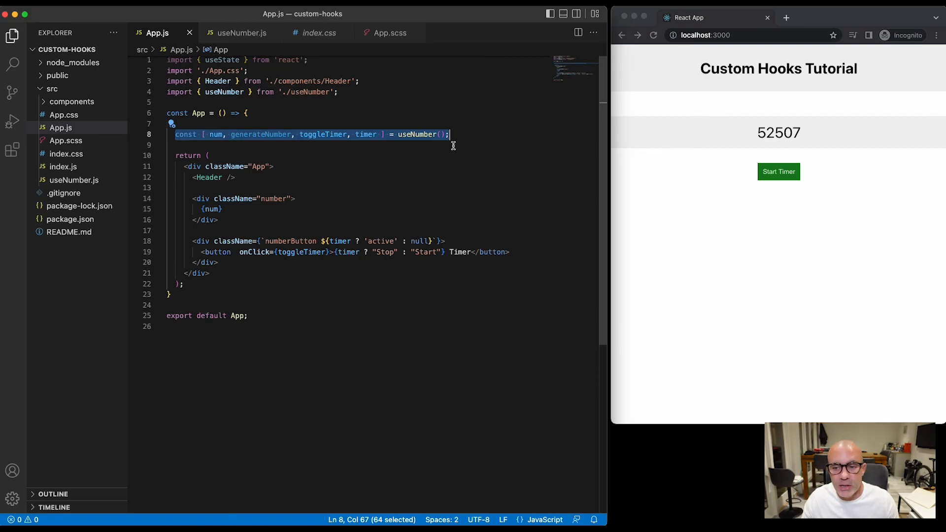